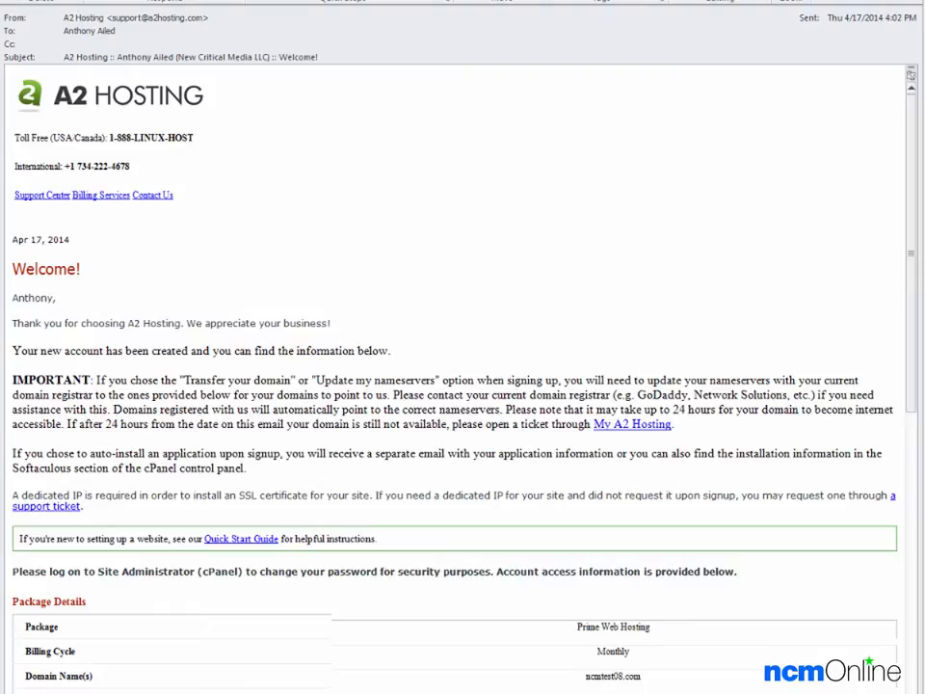
pyautogui.moveTo(634, 347)
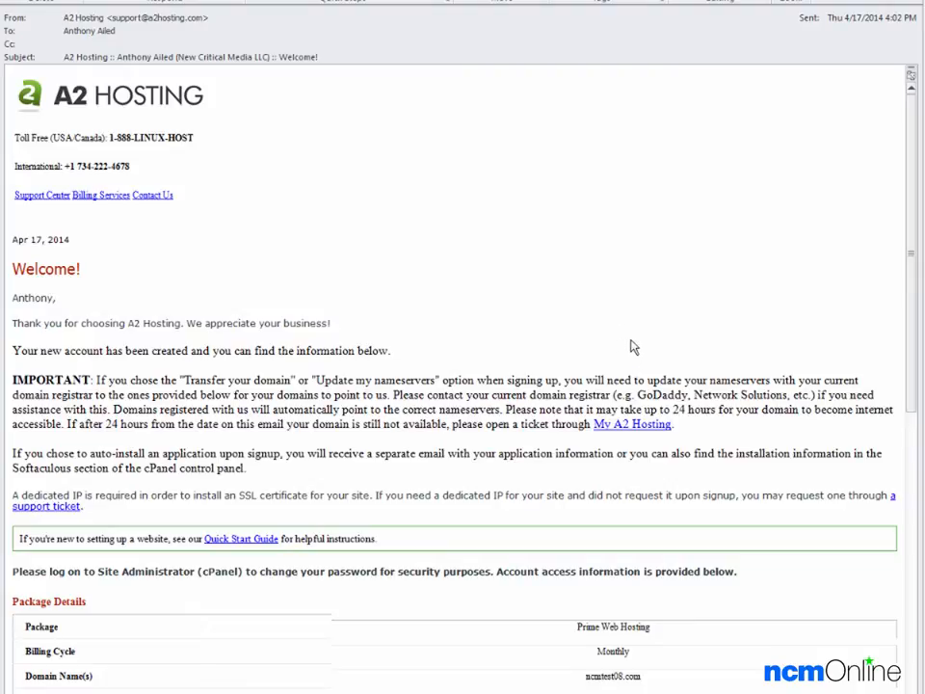
# Step: Follow the cPanel URL under Site Administration and log in to the hosting control panel
pyautogui.scroll(-3)
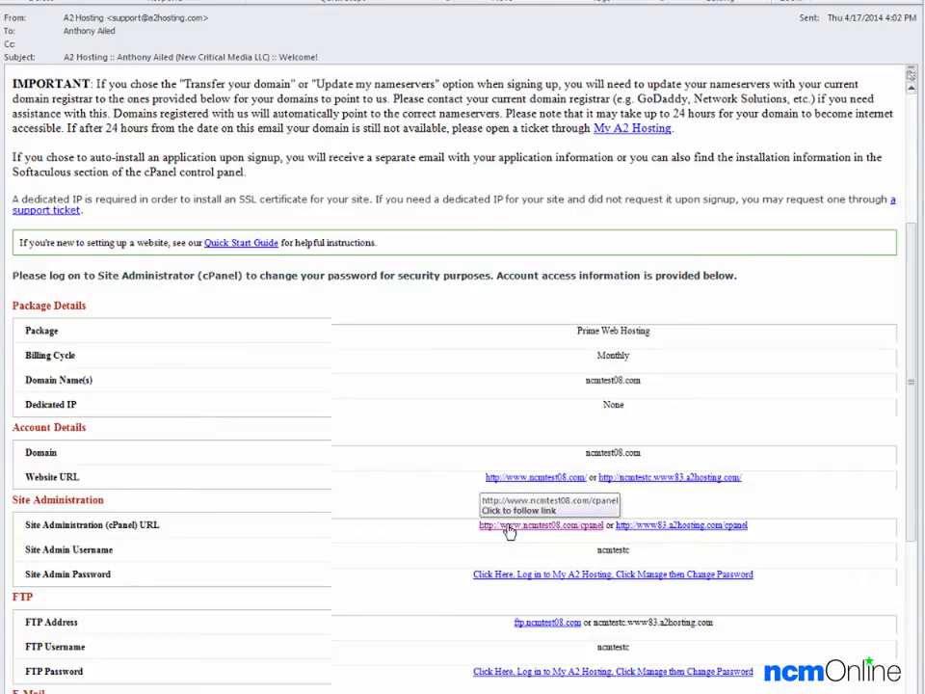
pyautogui.click(540, 525)
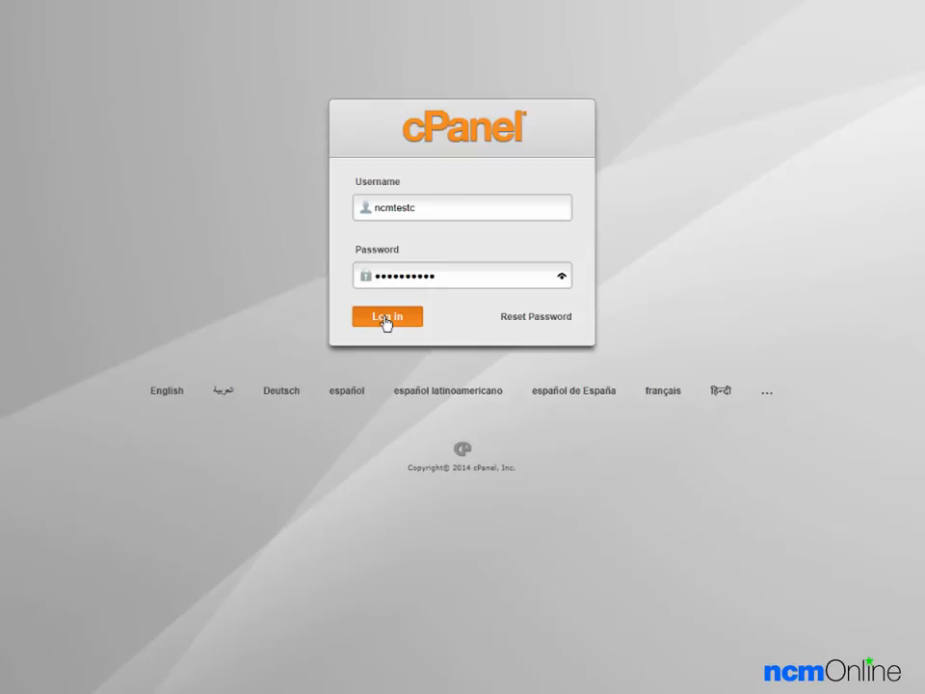
pyautogui.click(385, 317)
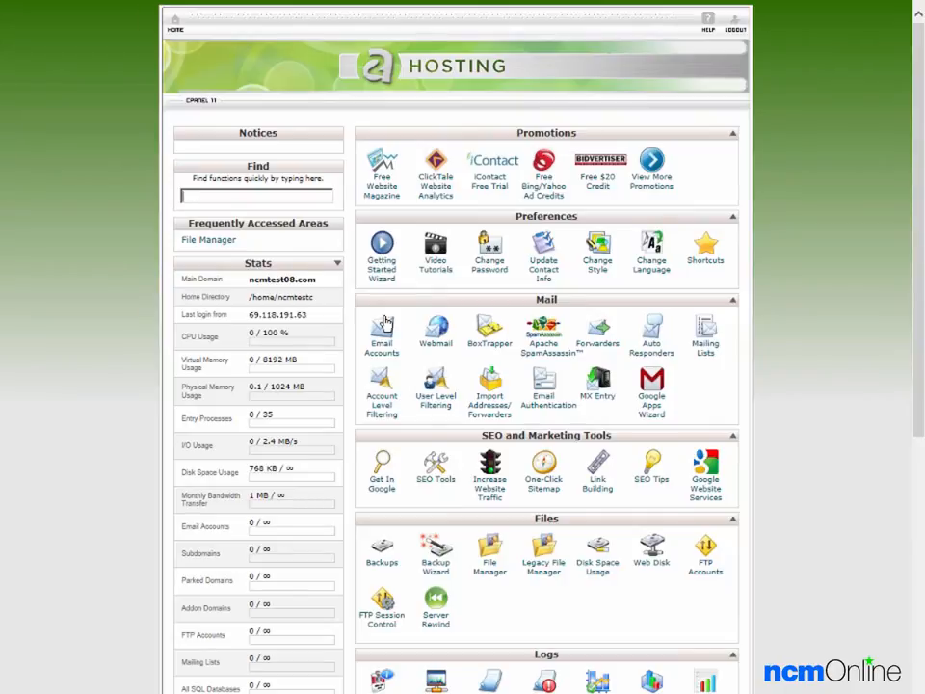
pyautogui.moveTo(808, 323)
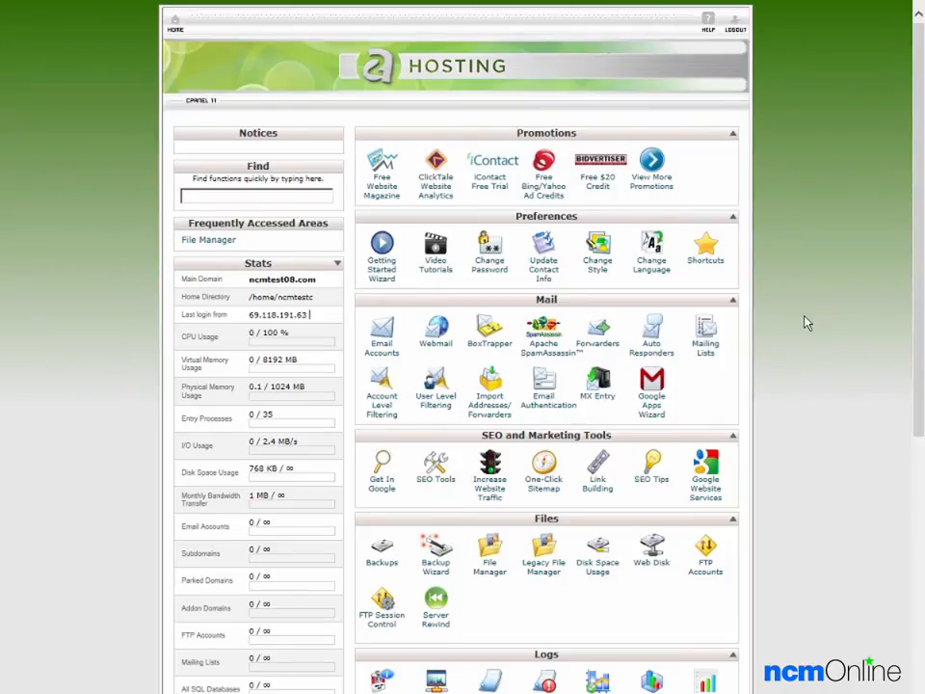
# Step: Launch the Softaculous Apps Installer from the cPanel home page
pyautogui.scroll(-3)
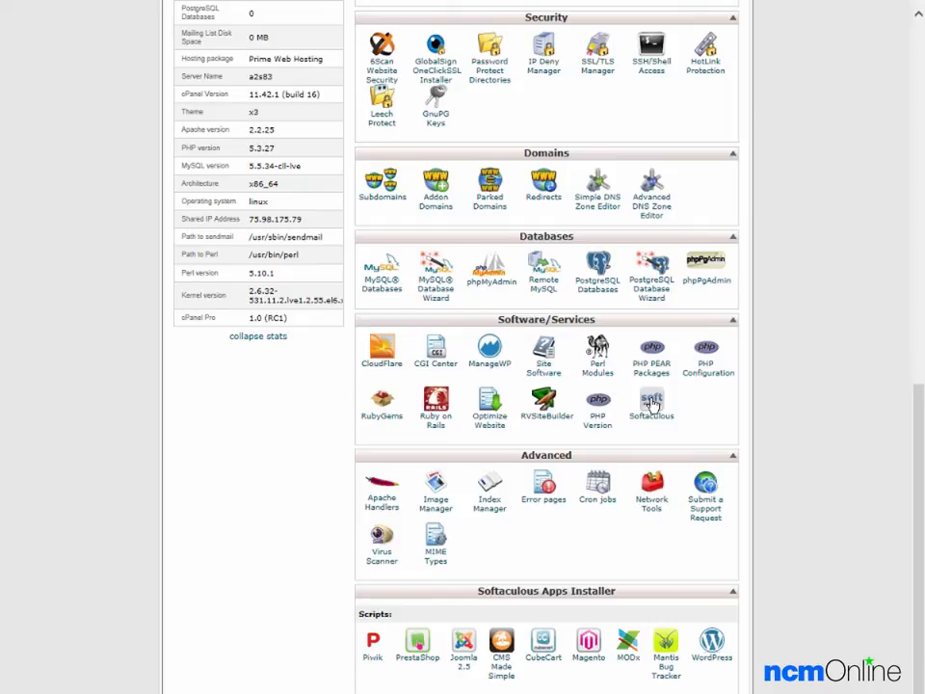
pyautogui.click(652, 401)
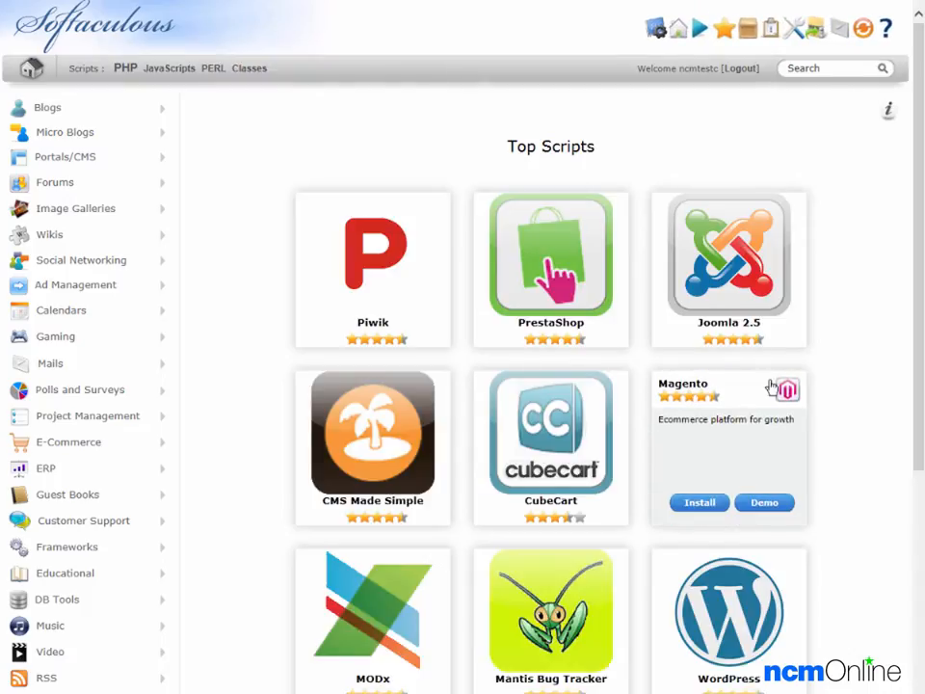
pyautogui.moveTo(728, 601)
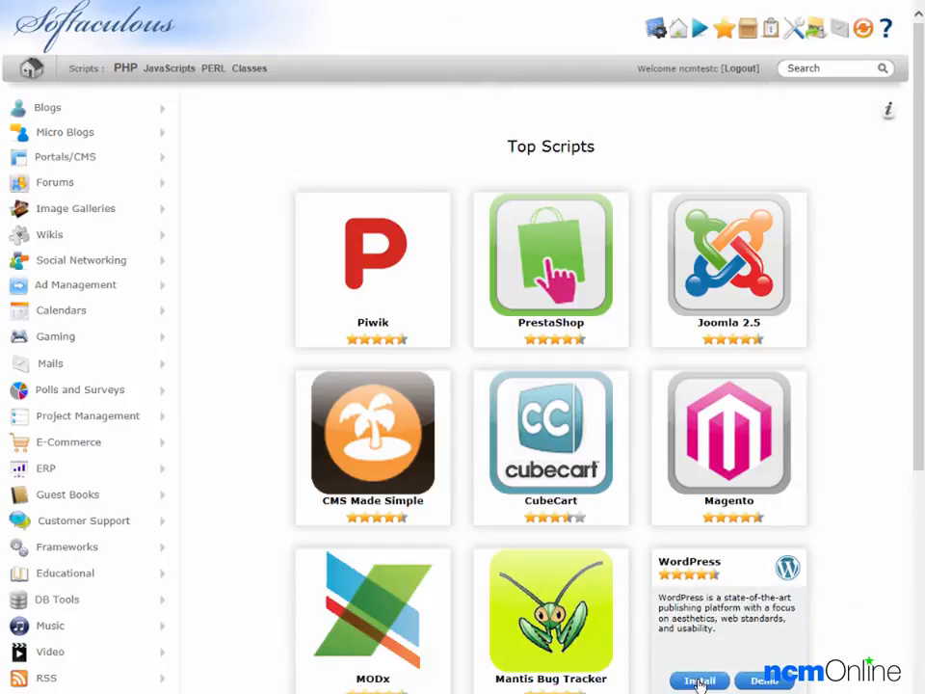
# Step: Begin a WordPress installation from the Top Scripts tile
pyautogui.click(698, 679)
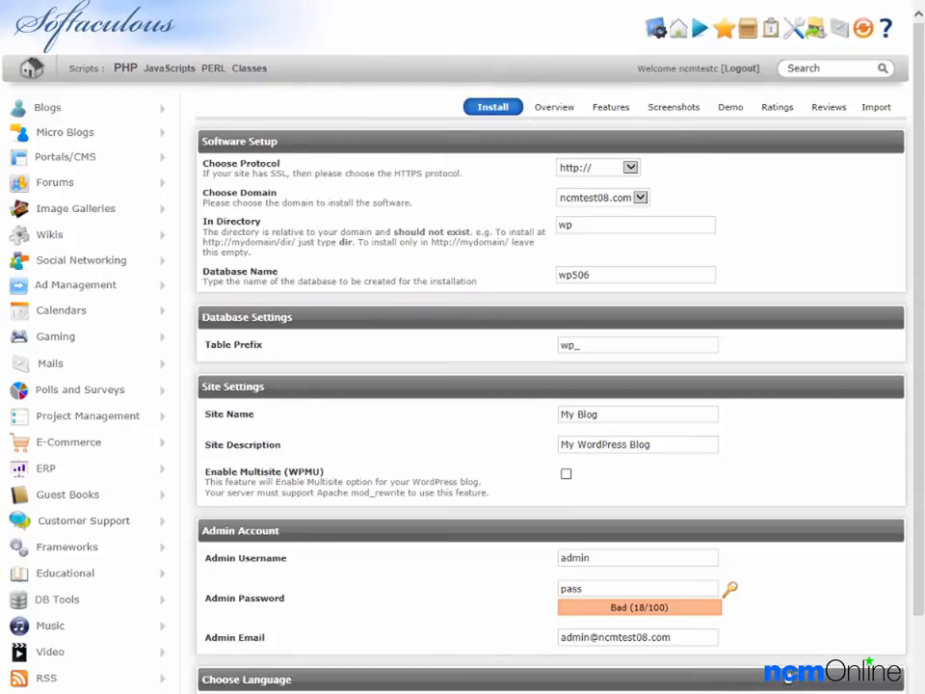
pyautogui.scroll(-3)
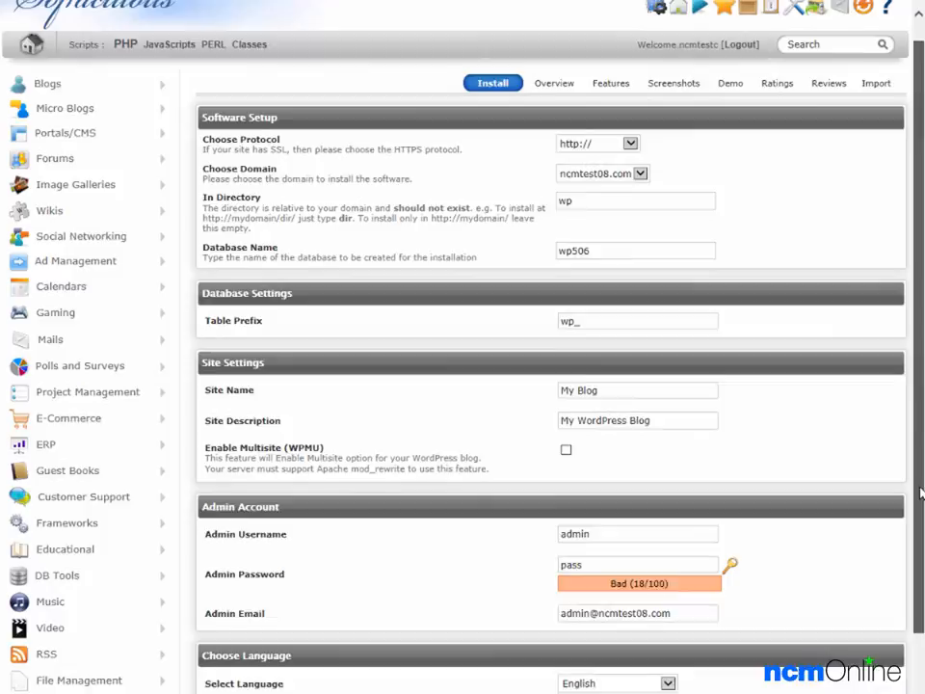
pyautogui.scroll(-3)
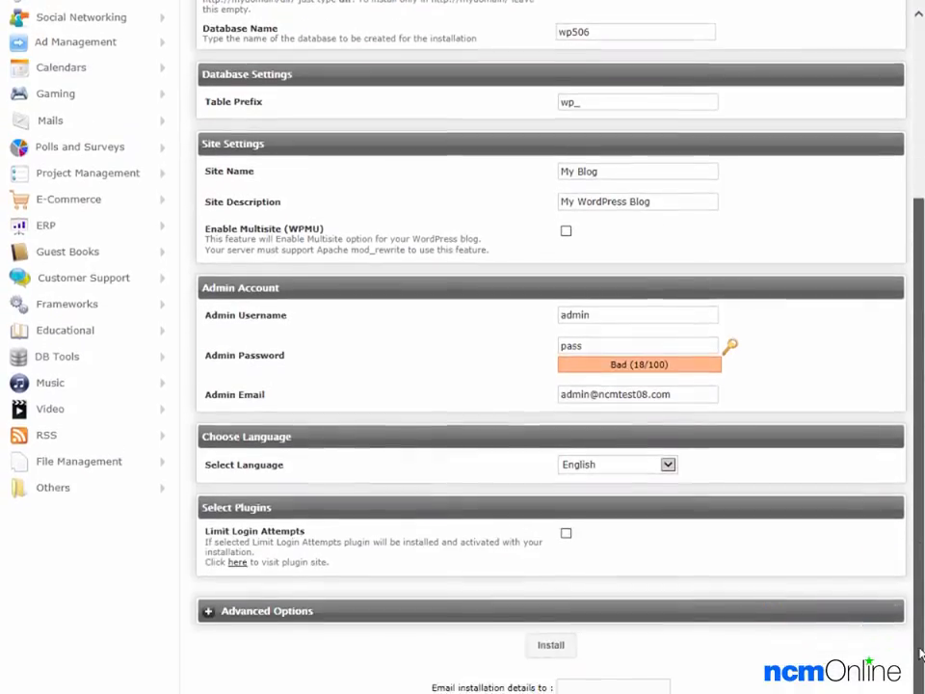
pyautogui.scroll(3)
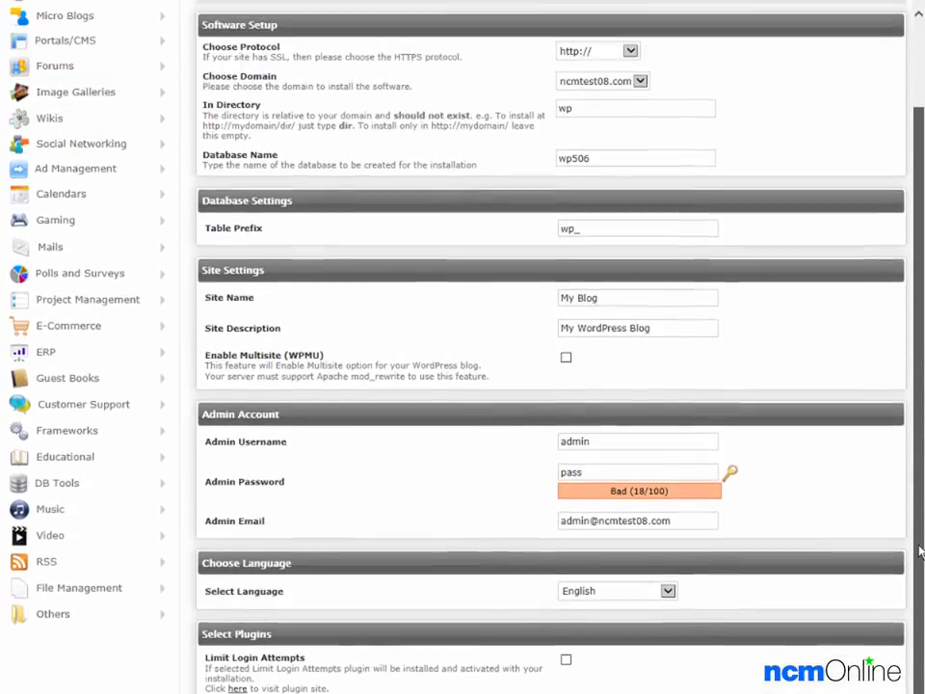
pyautogui.scroll(3)
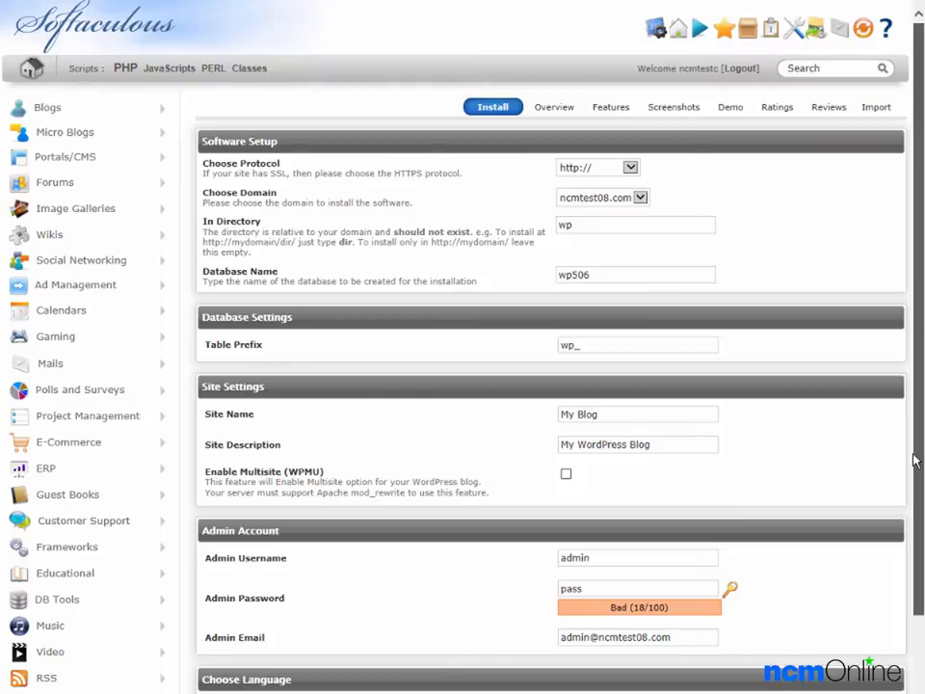
pyautogui.moveTo(528, 181)
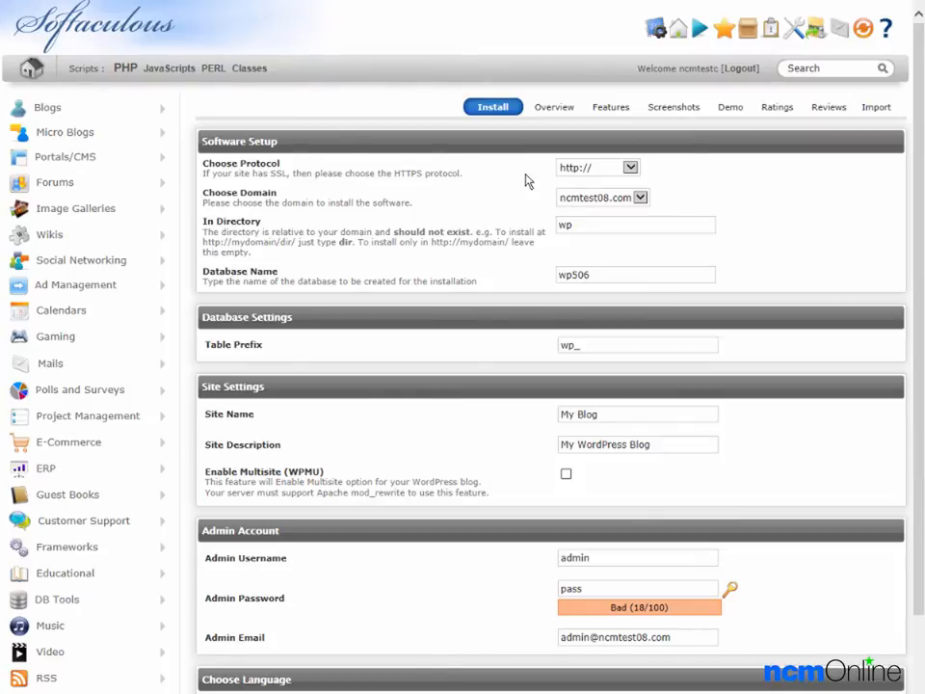
pyautogui.moveTo(663, 170)
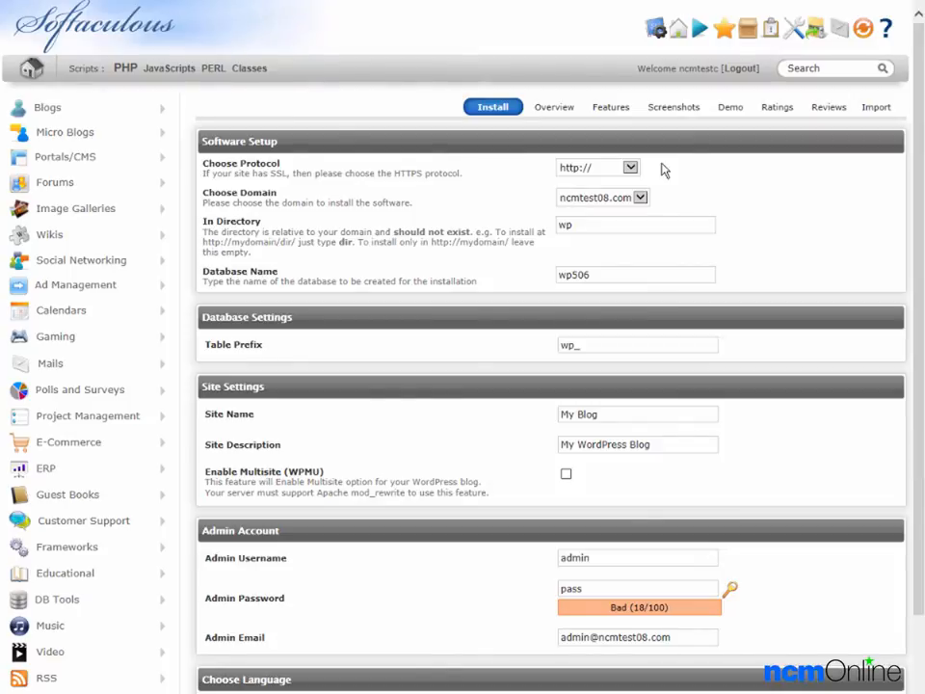
pyautogui.click(632, 166)
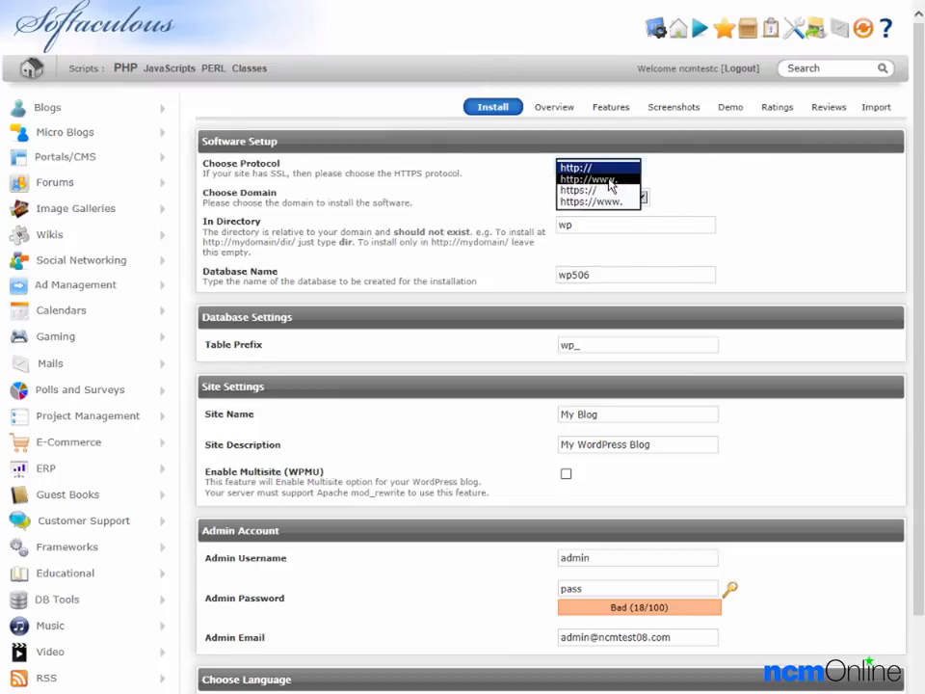
pyautogui.click(598, 181)
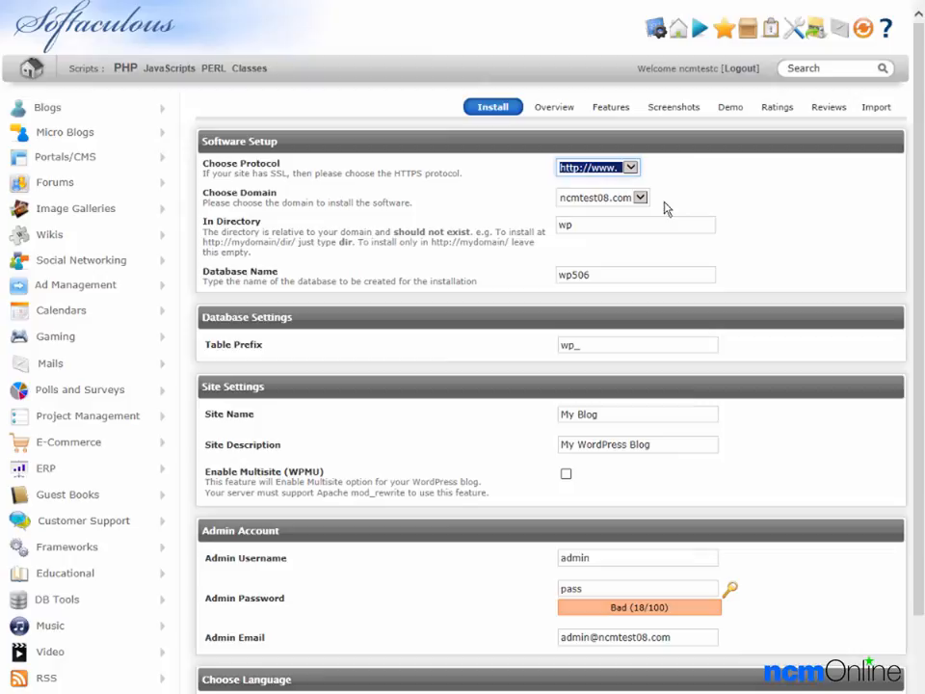
pyautogui.moveTo(609, 210)
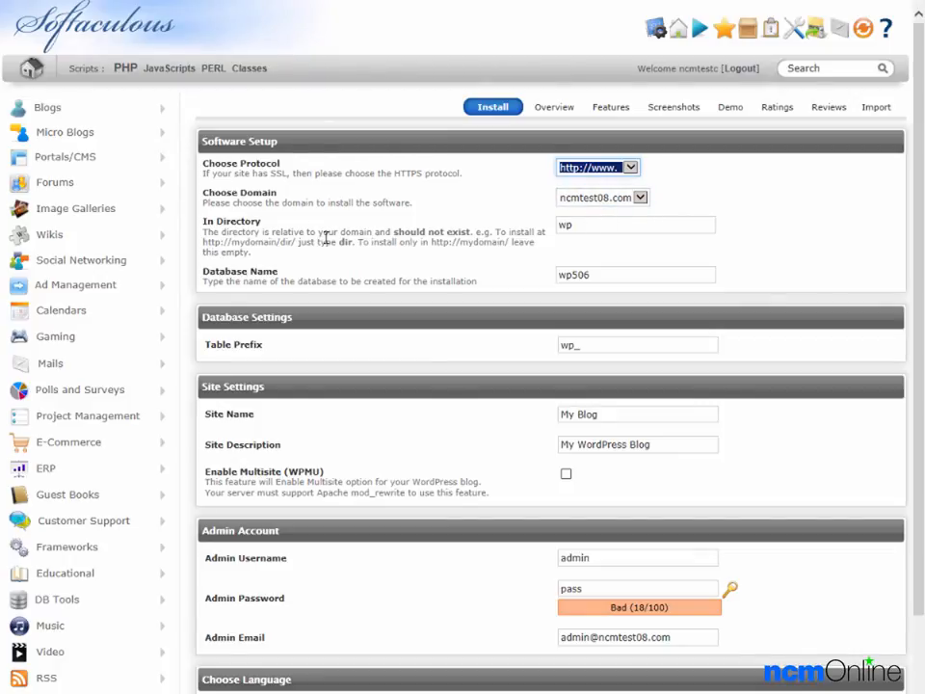
# Step: Clear the default 'wp' install directory so WordPress goes to the domain root
pyautogui.click(636, 224)
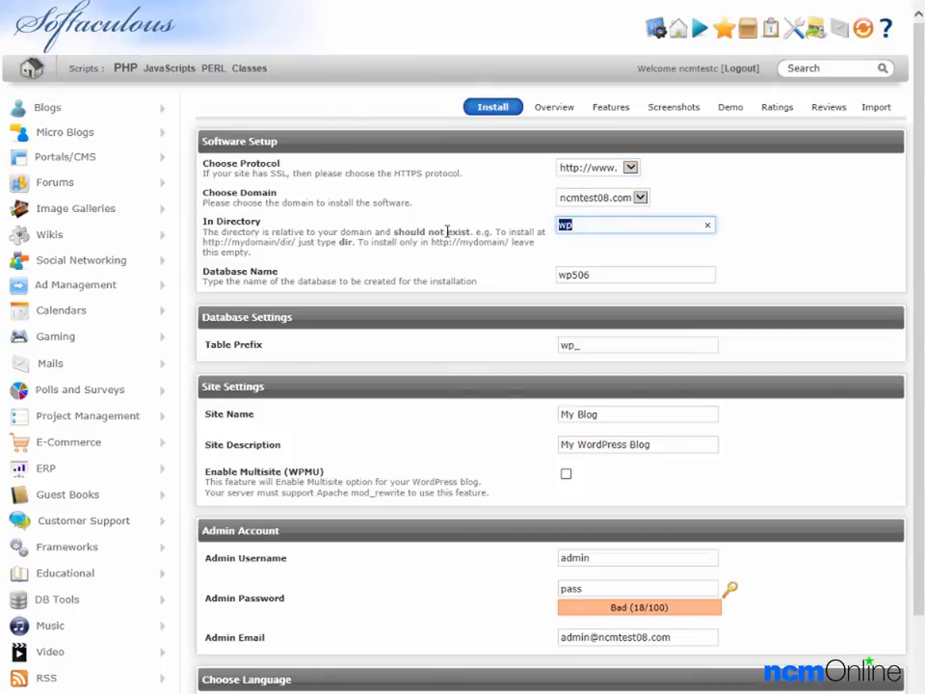
pyautogui.click(709, 224)
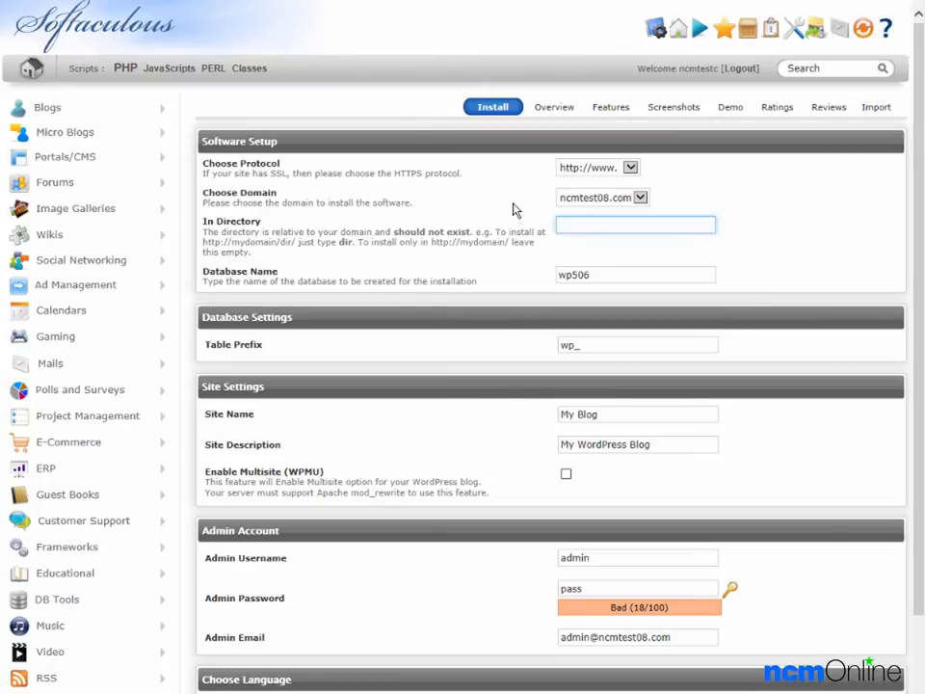
pyautogui.click(636, 223)
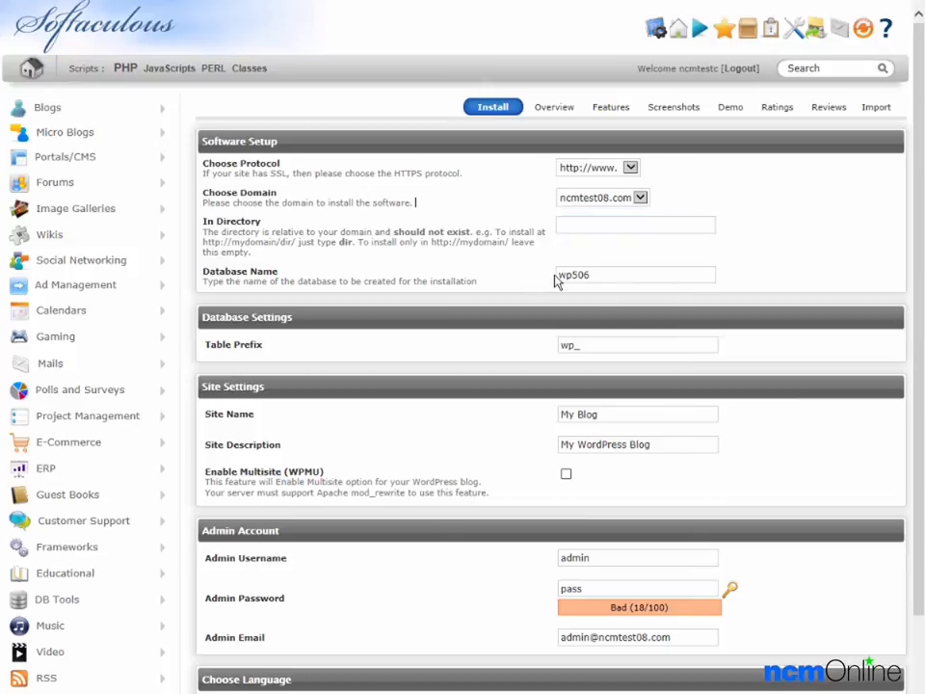
pyautogui.moveTo(555, 360)
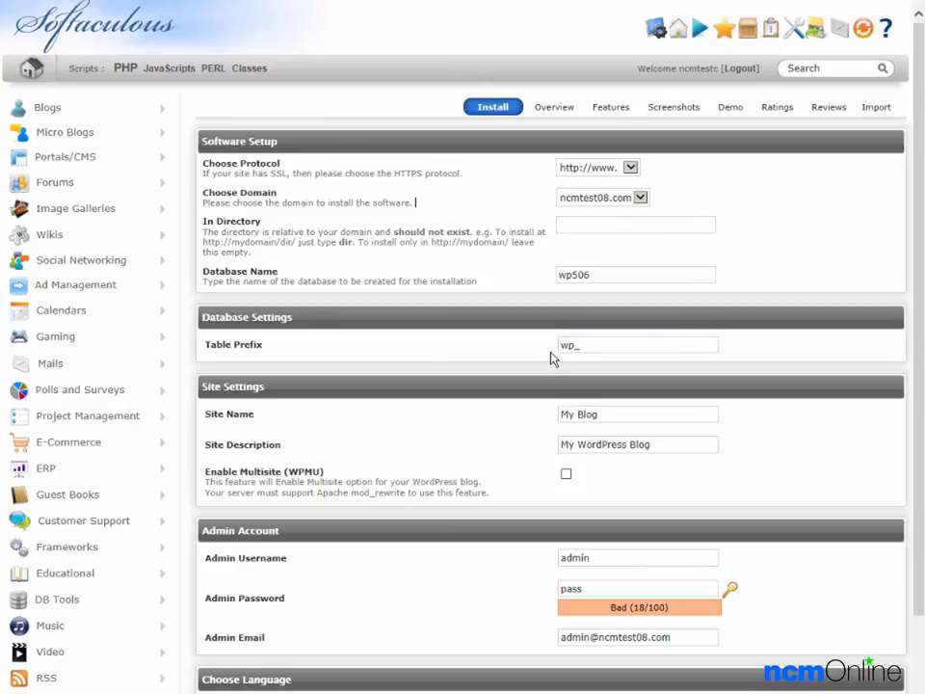
pyautogui.moveTo(544, 428)
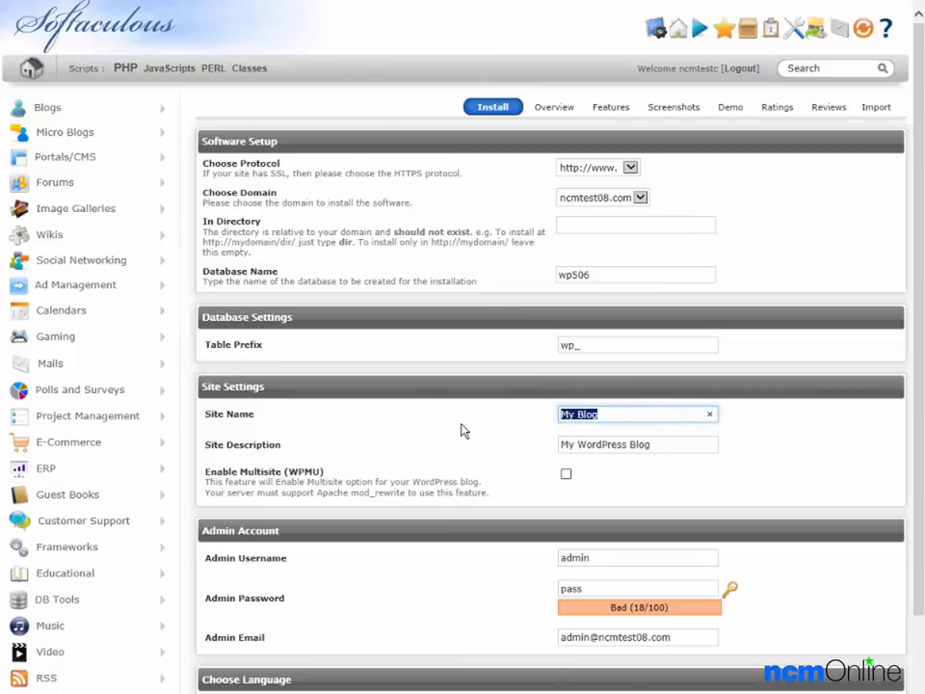
# Step: Name the site 'NCM Test Site' with description 'Test site for A2 Hosting'
pyautogui.click(709, 412)
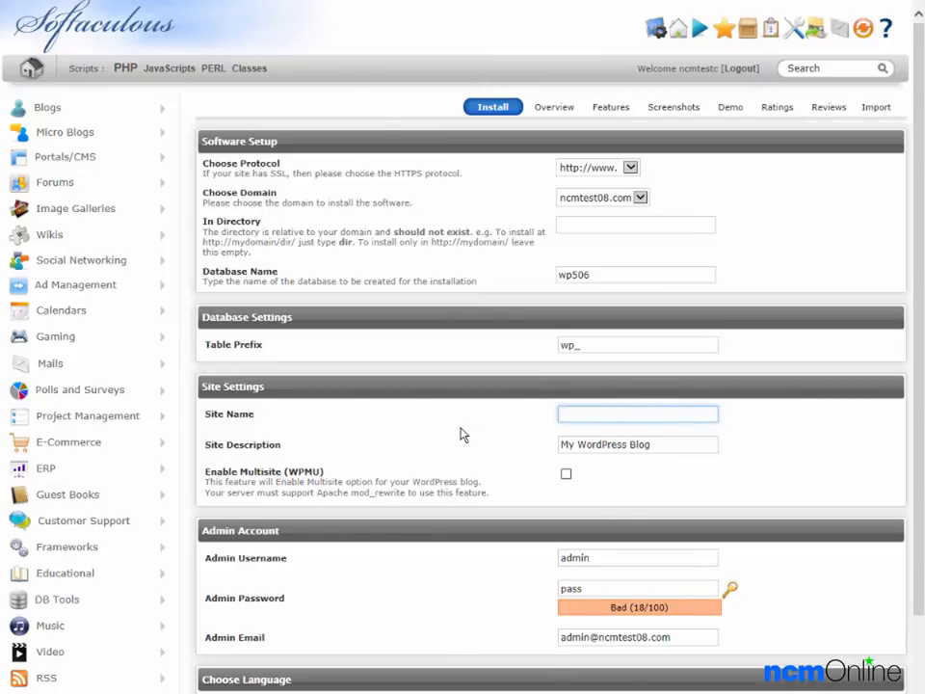
pyautogui.write('NCM Test Site')
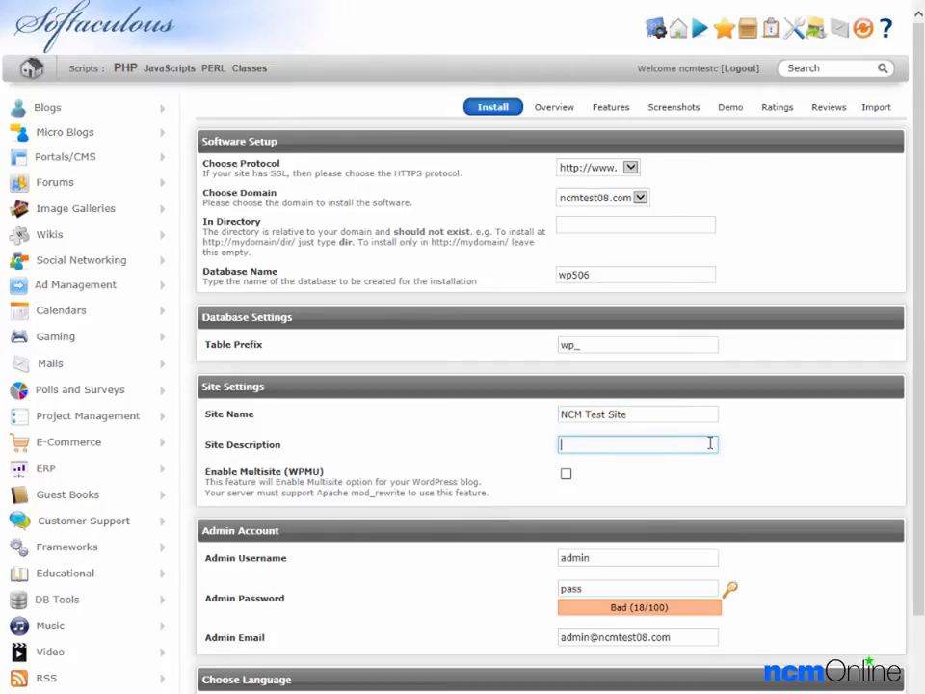
pyautogui.write('1')
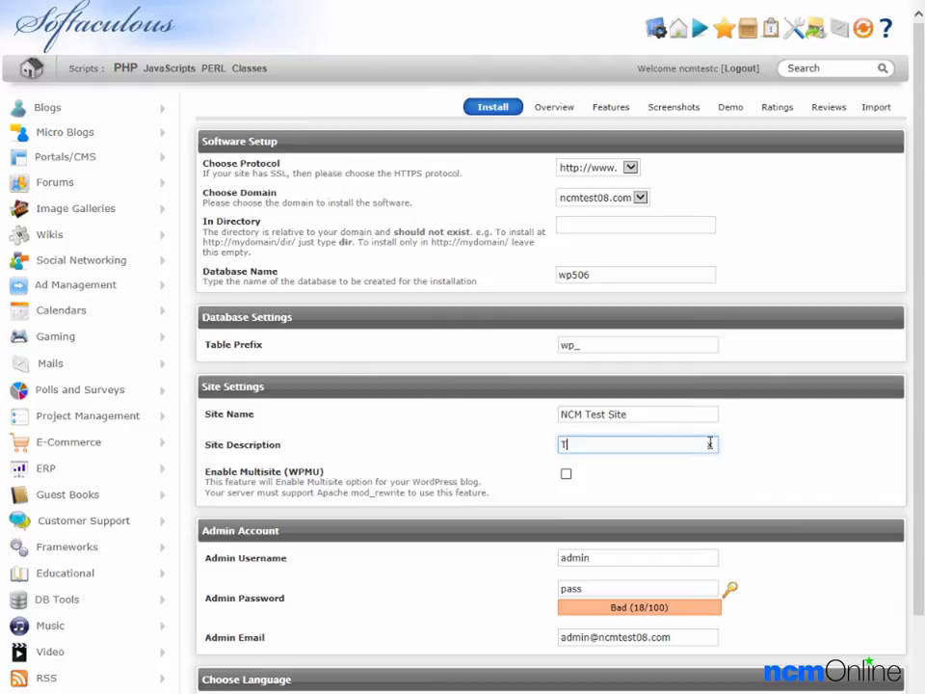
pyautogui.write('Test site for')
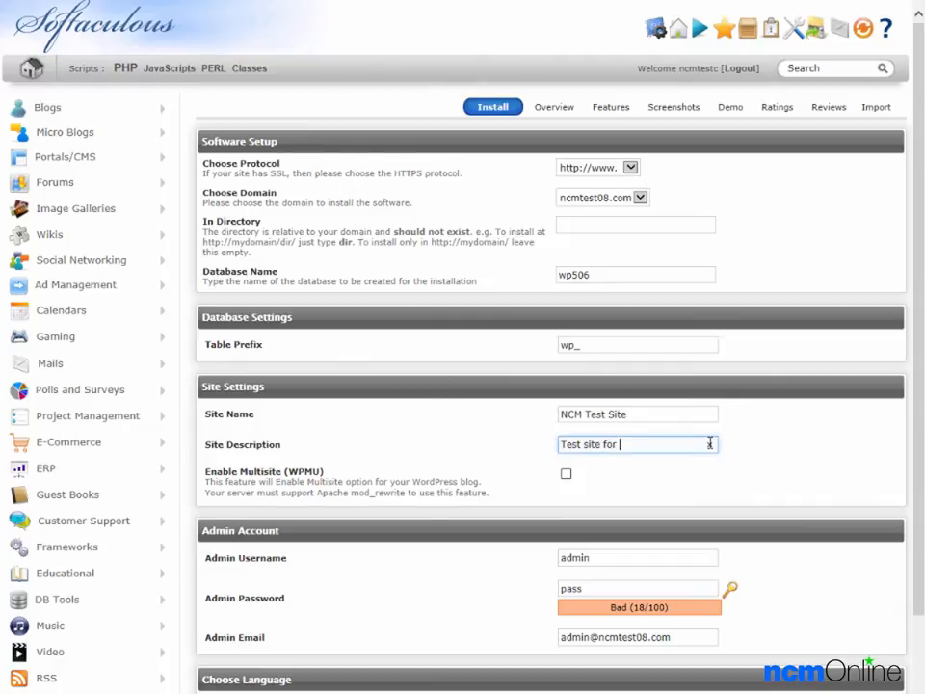
pyautogui.write('A2 Hosting')
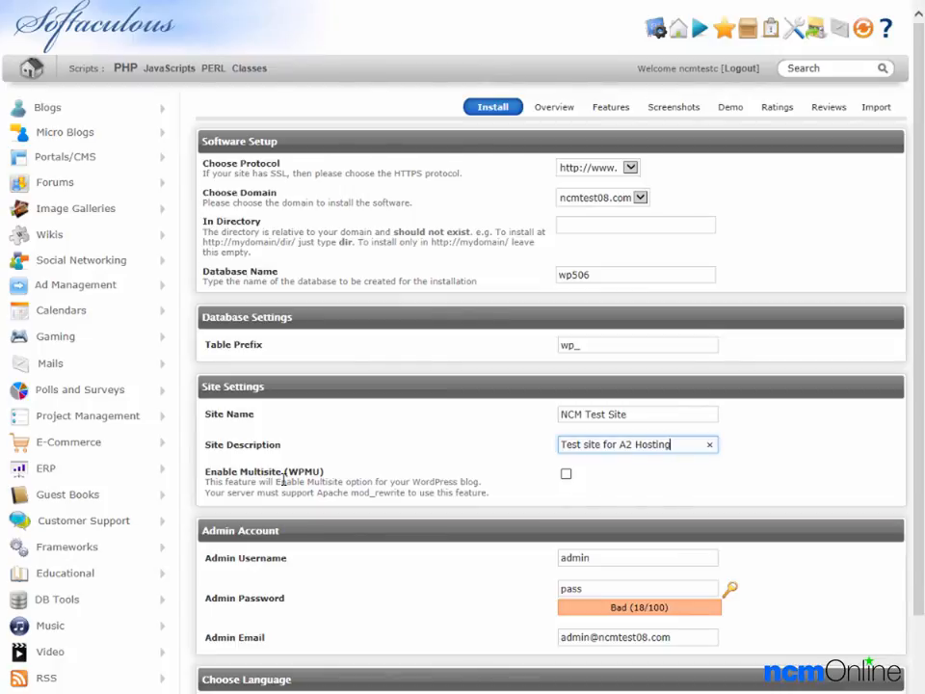
pyautogui.moveTo(363, 532)
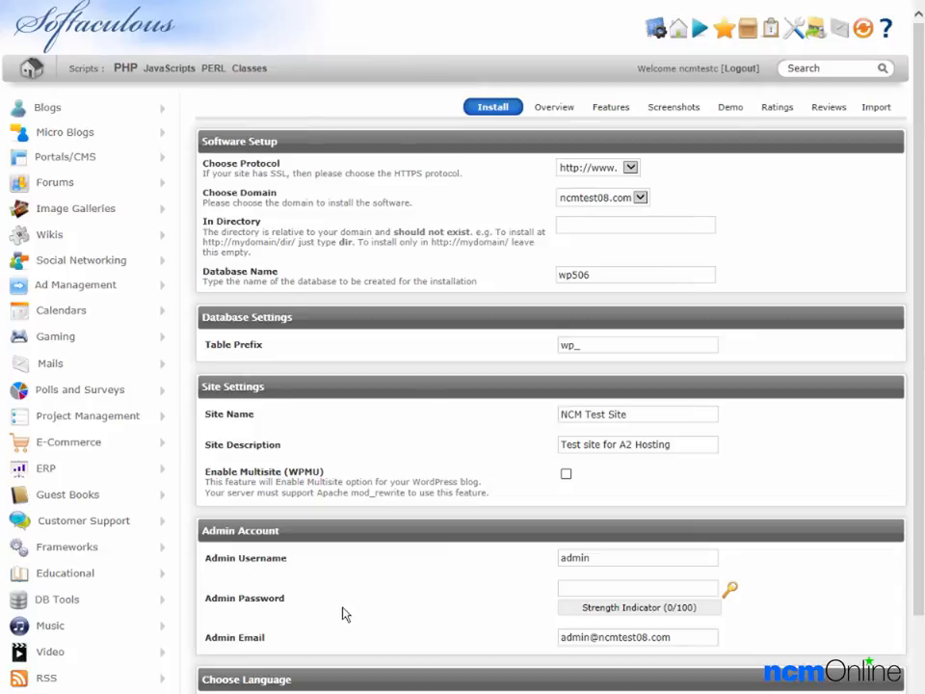
# Step: Paste the copied password into the Admin Password field
pyautogui.rightClick(636, 588)
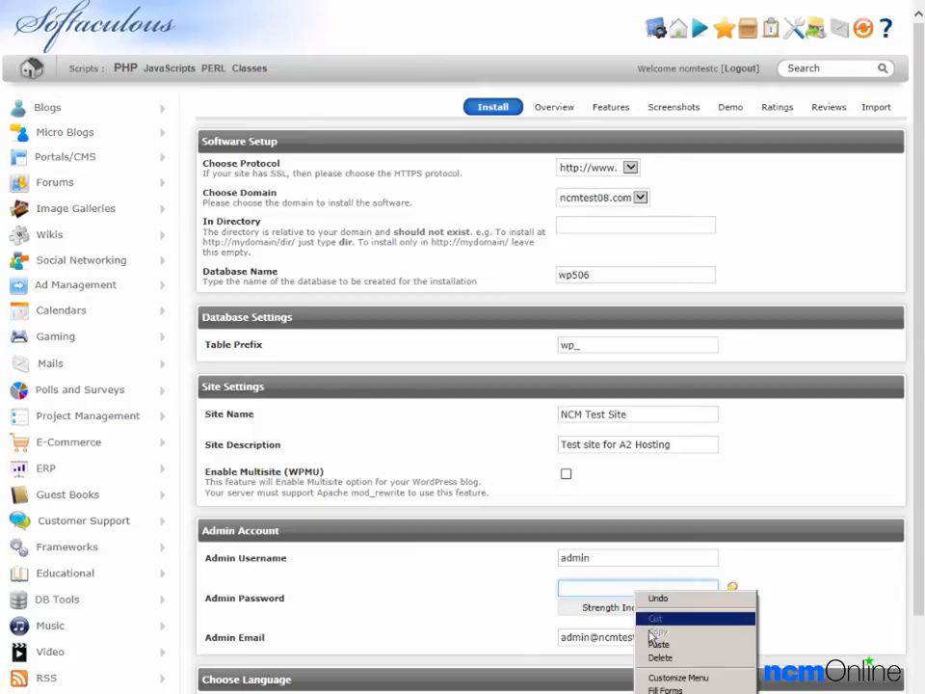
pyautogui.click(657, 644)
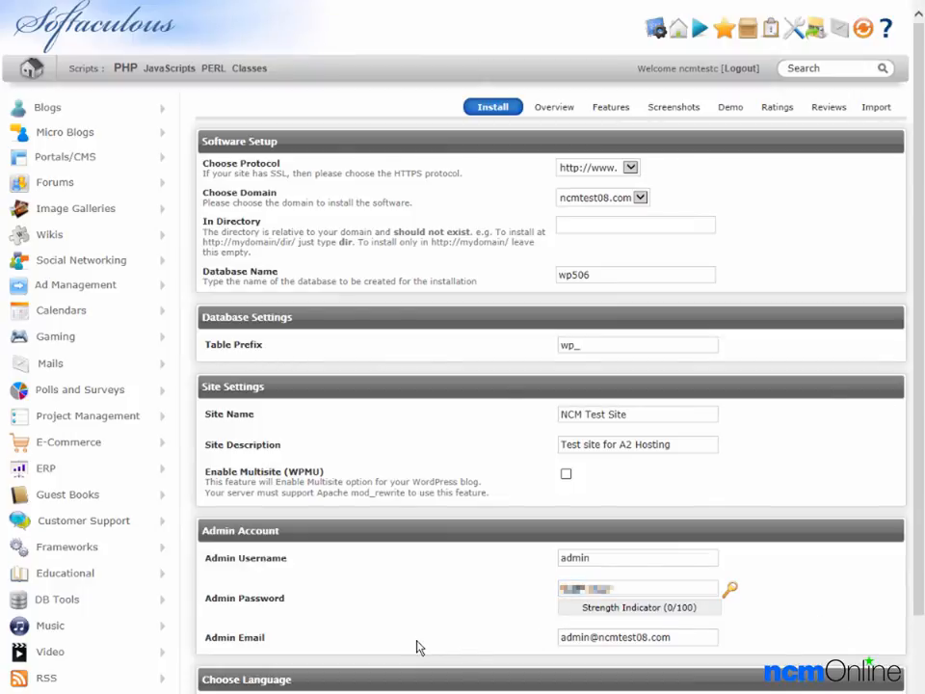
pyautogui.moveTo(509, 654)
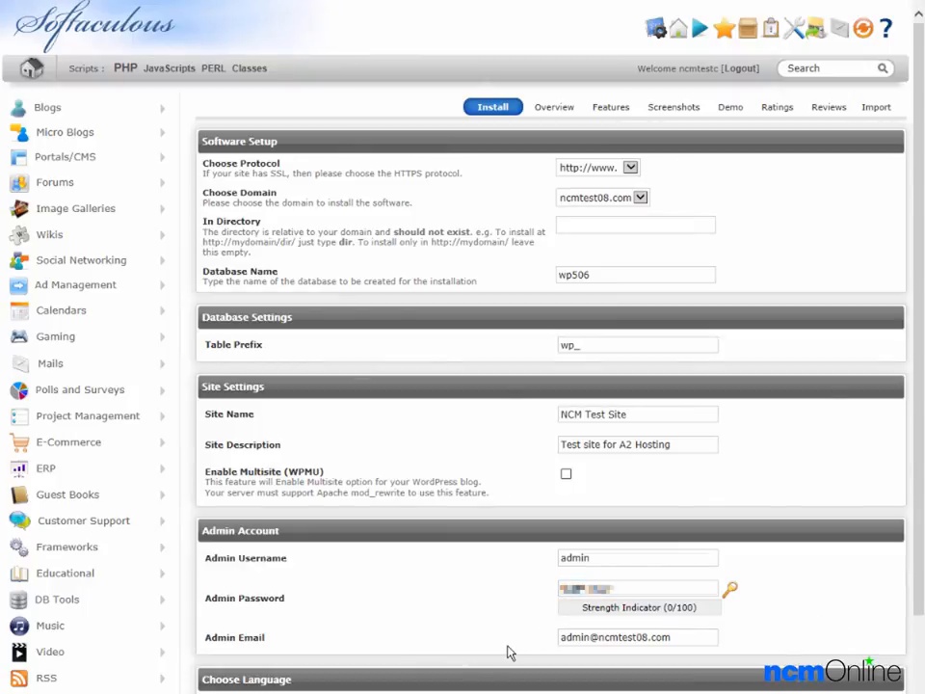
# Step: Tick the Limit Login Attempts plugin under Select Plugins
pyautogui.scroll(-3)
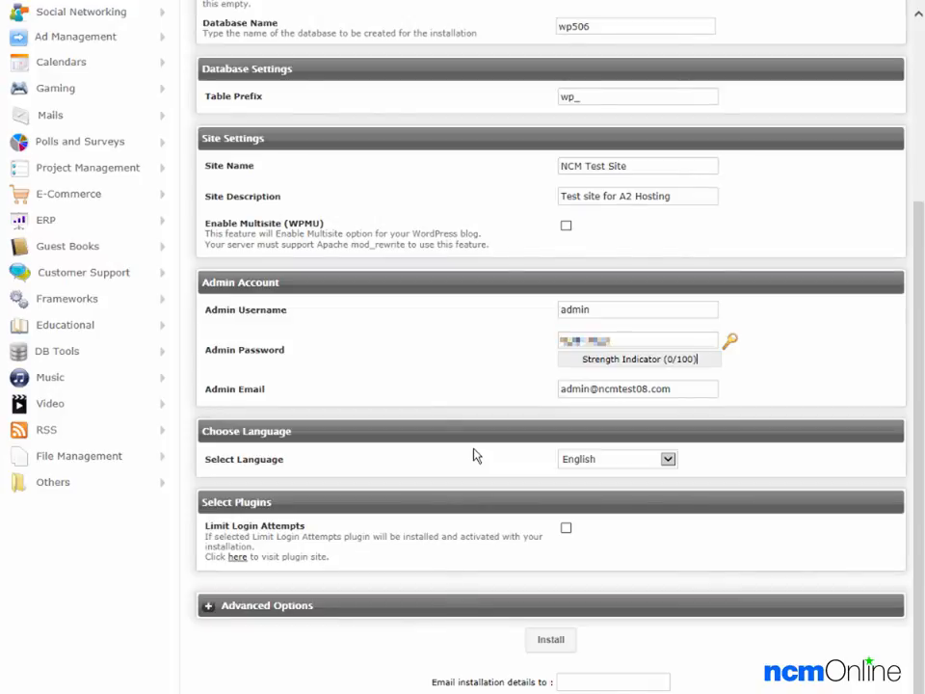
pyautogui.moveTo(472, 468)
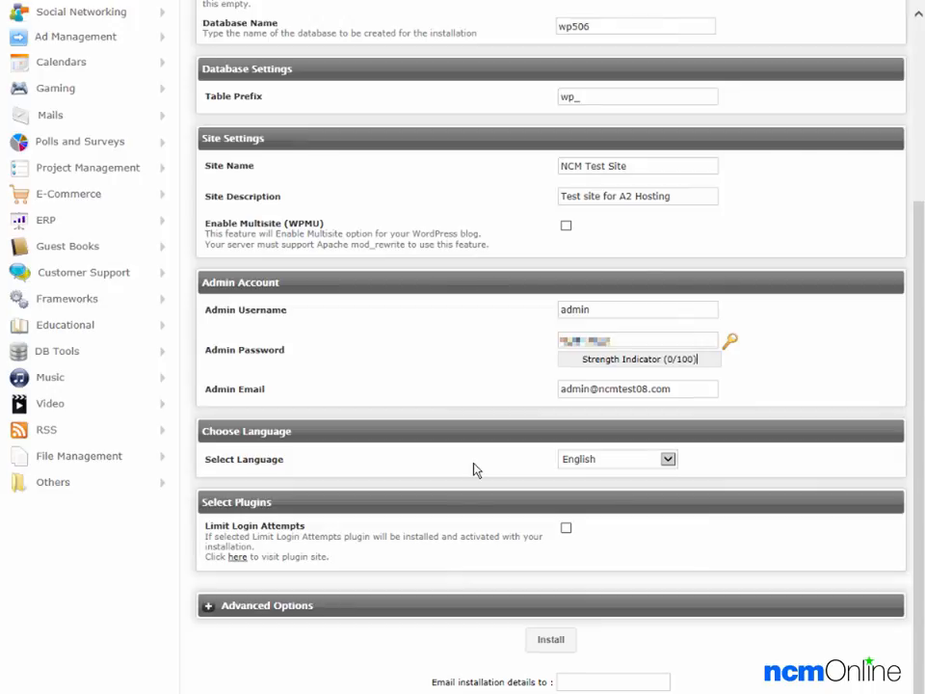
pyautogui.moveTo(468, 509)
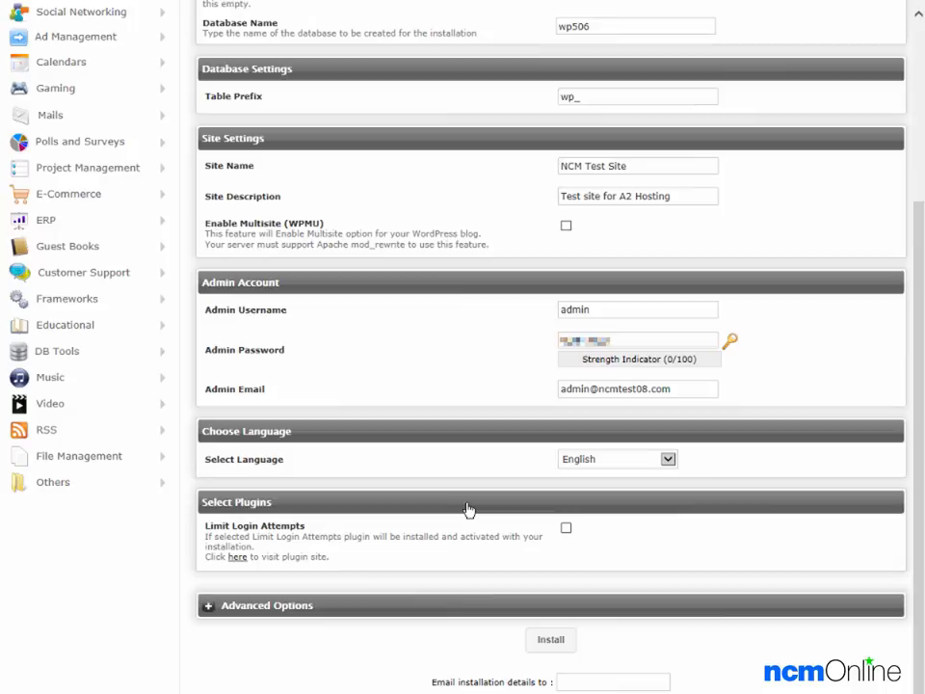
pyautogui.moveTo(570, 535)
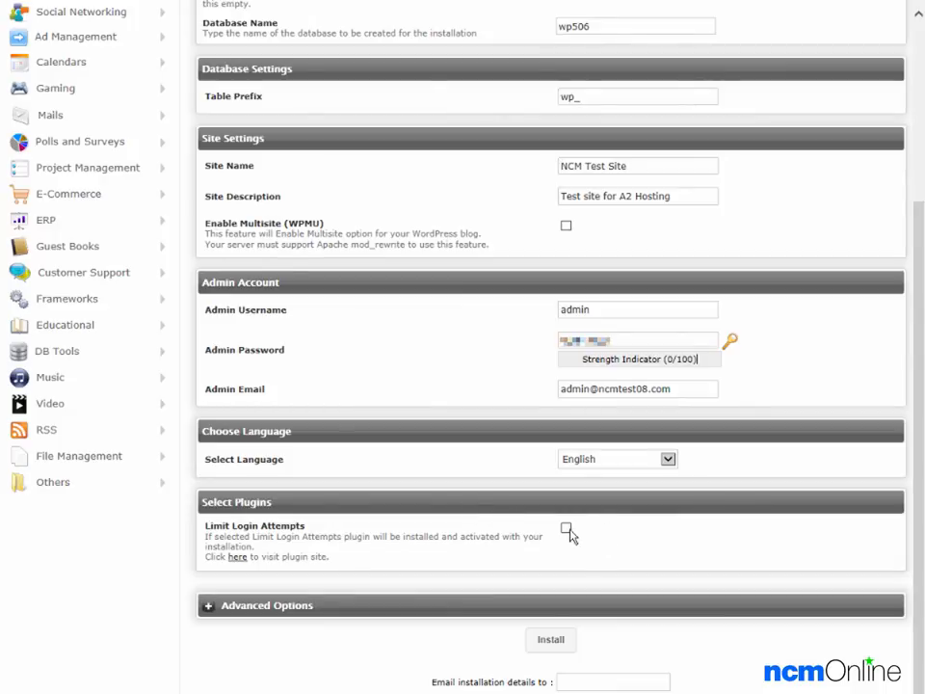
pyautogui.click(567, 529)
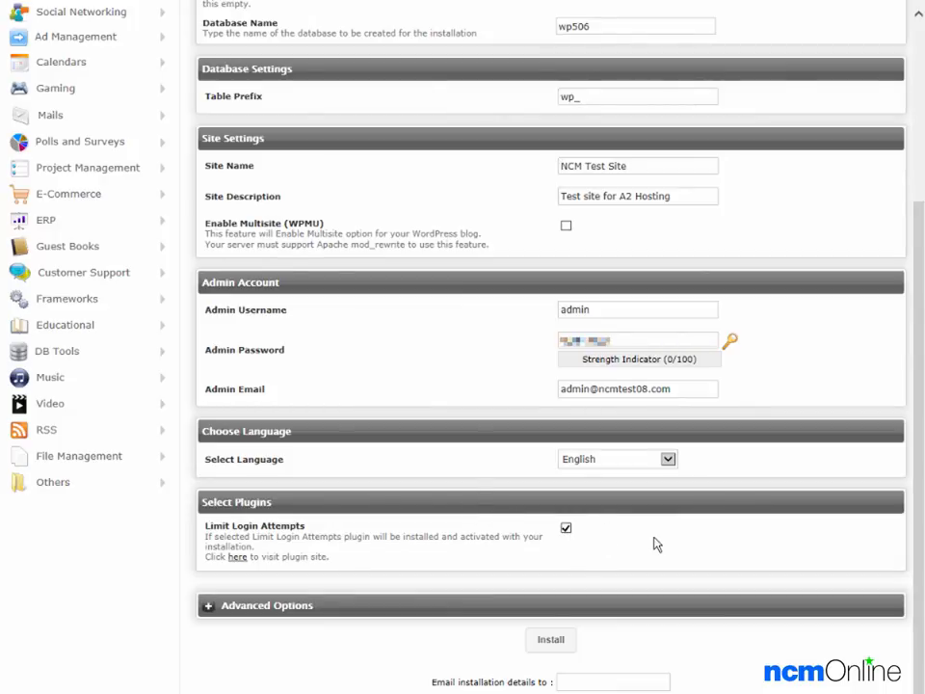
pyautogui.moveTo(629, 624)
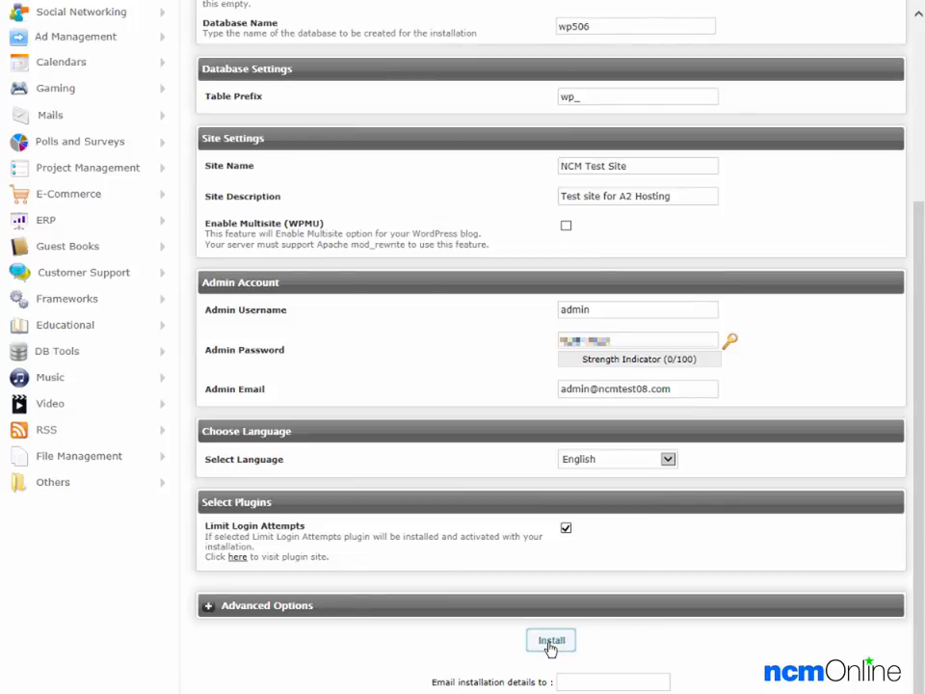
# Step: Run the WordPress install and reach the success confirmation page
pyautogui.click(551, 640)
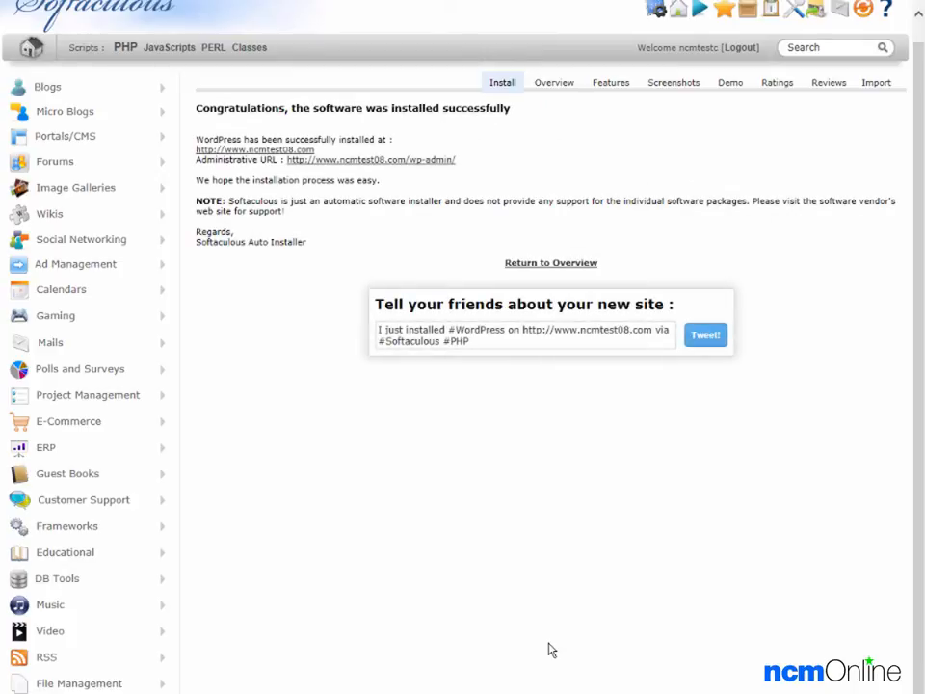
pyautogui.moveTo(322, 253)
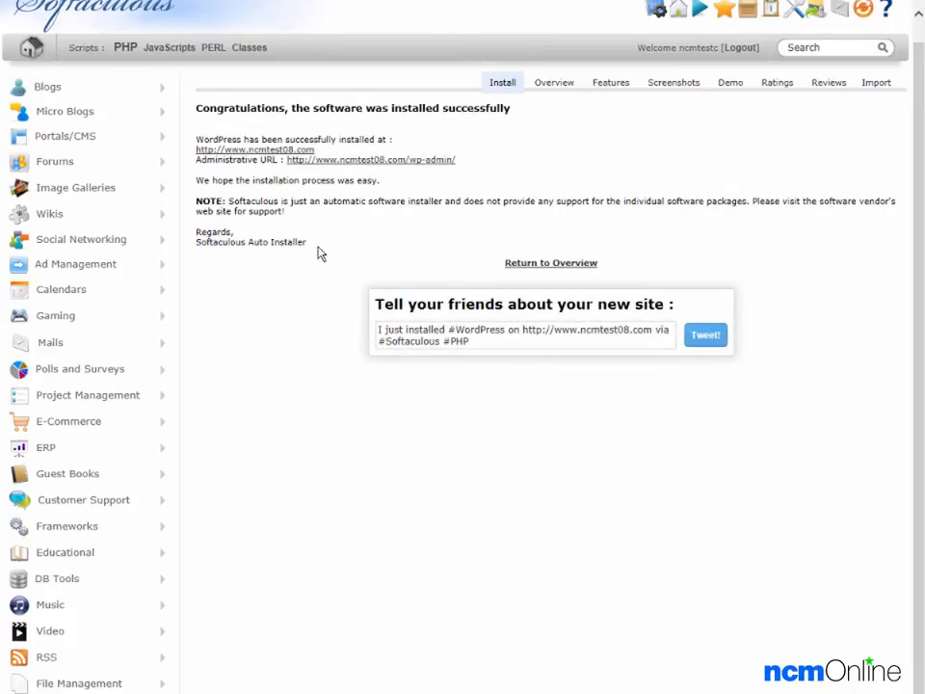
pyautogui.moveTo(355, 174)
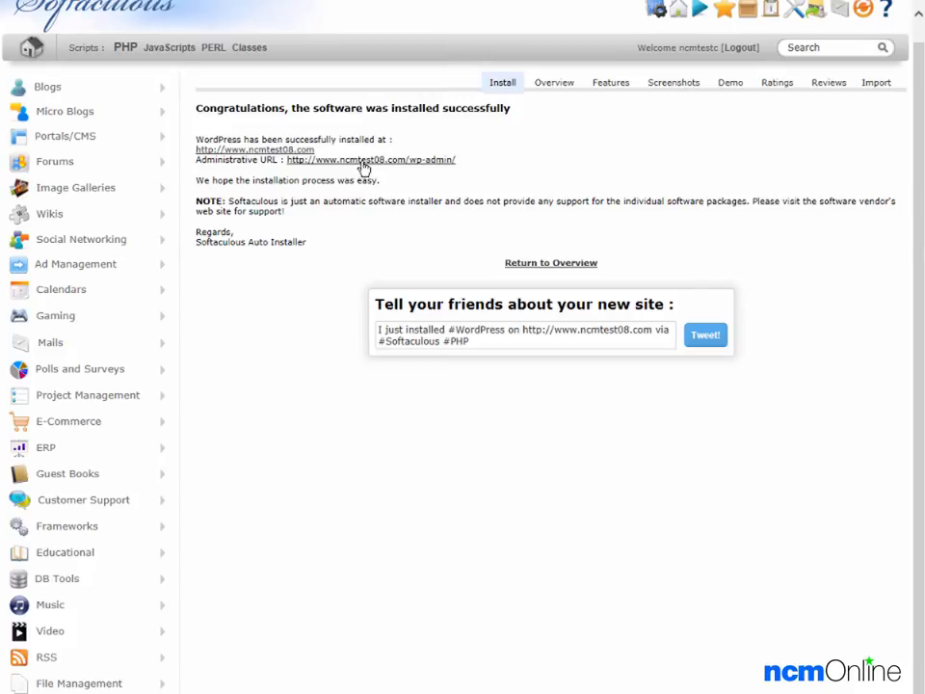
# Step: Follow the Administrative URL and log in with the admin username and password
pyautogui.click(370, 160)
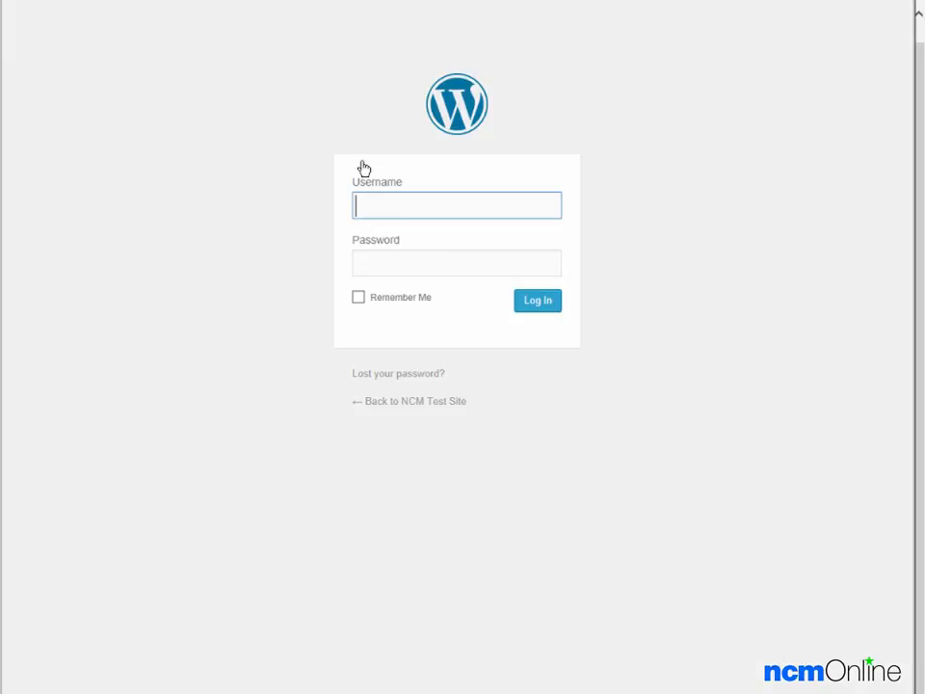
pyautogui.write('admin')
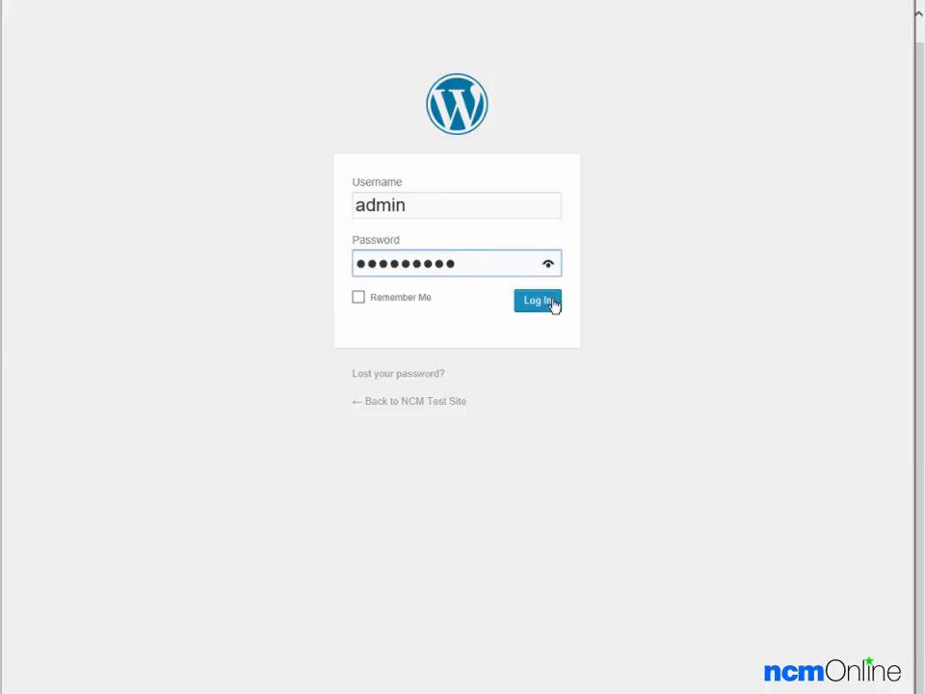
pyautogui.click(538, 301)
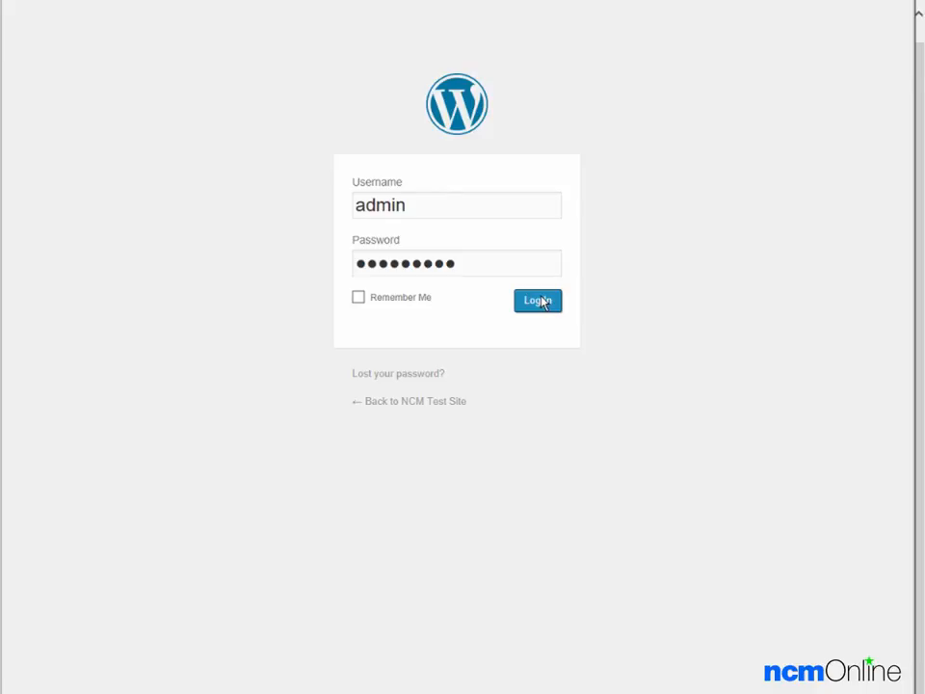
# Step: Finish logging into the dashboard and start a new post via + New > Post
pyautogui.click(536, 301)
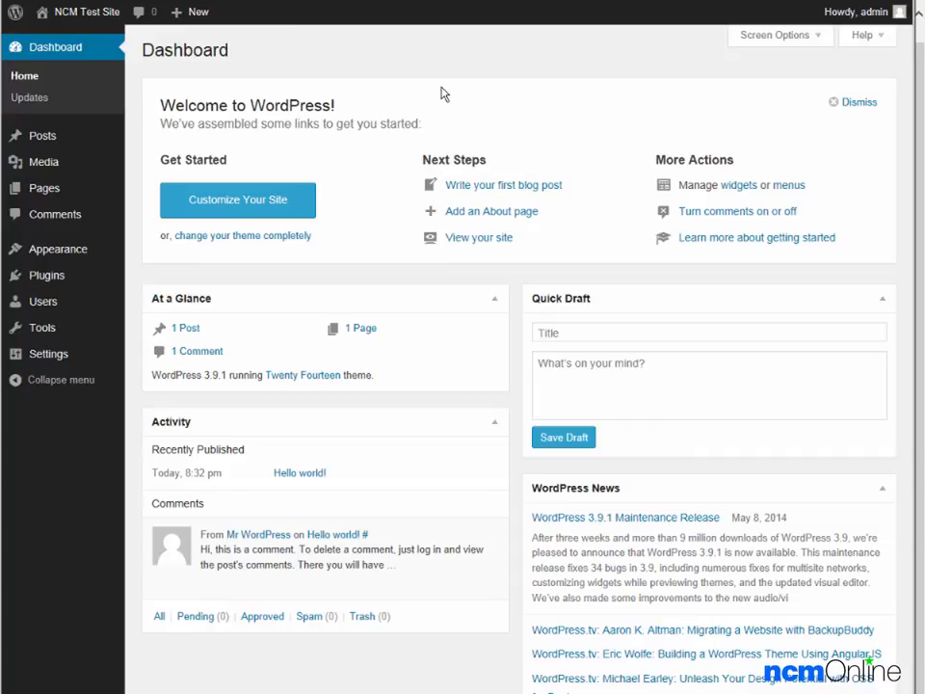
pyautogui.moveTo(376, 73)
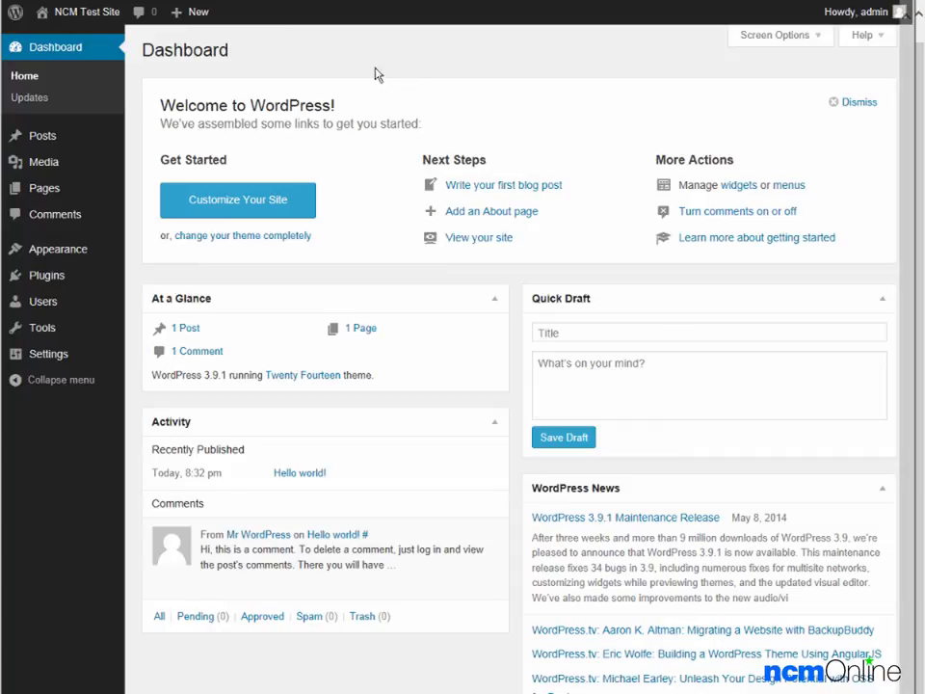
pyautogui.click(189, 11)
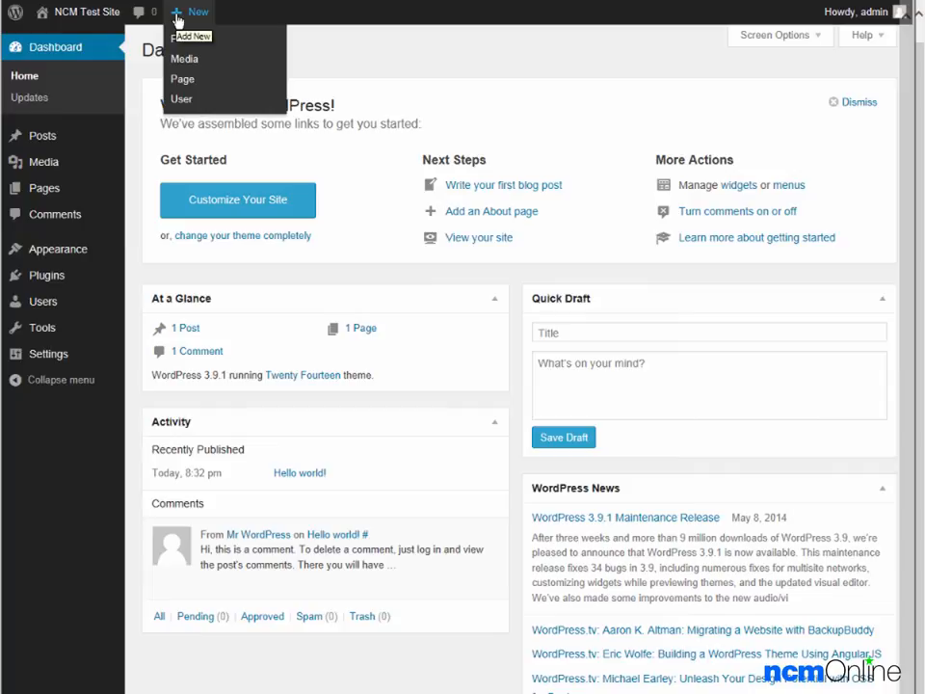
pyautogui.moveTo(181, 39)
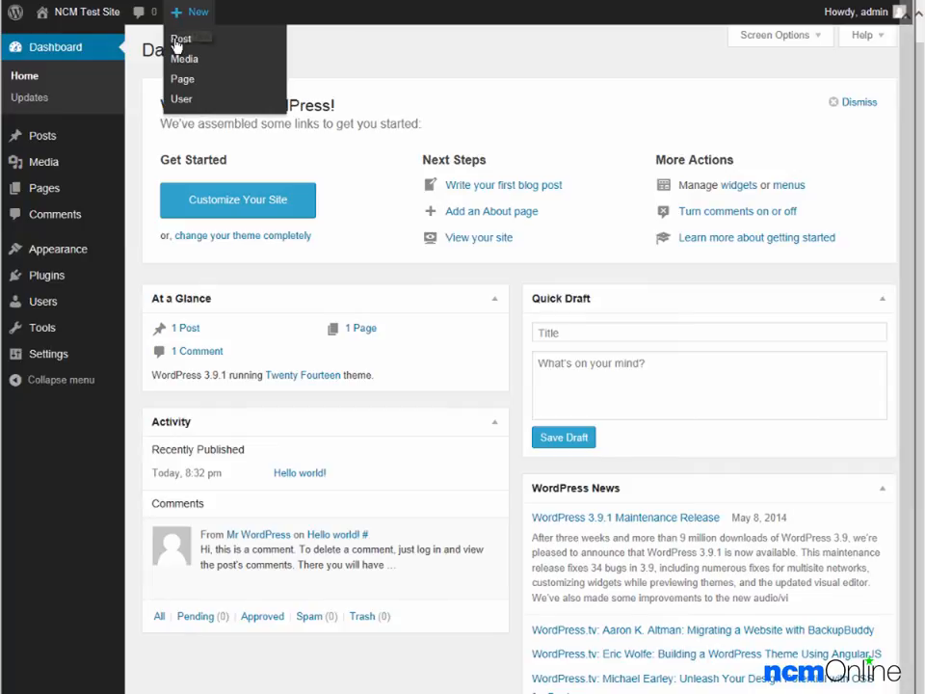
pyautogui.click(181, 39)
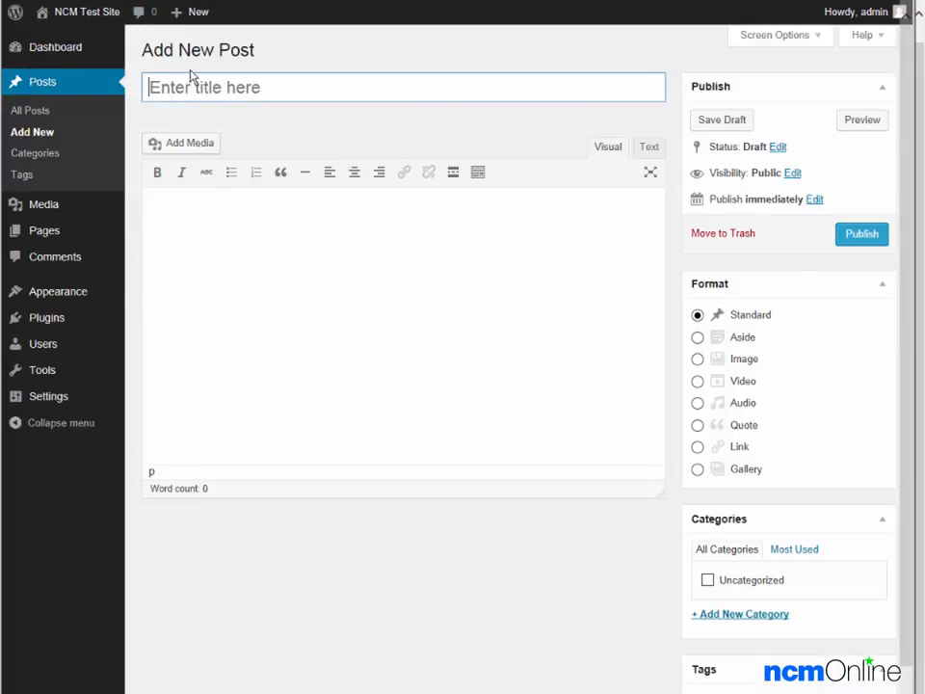
# Step: Focus the empty post's title field and then its body field
pyautogui.click(403, 86)
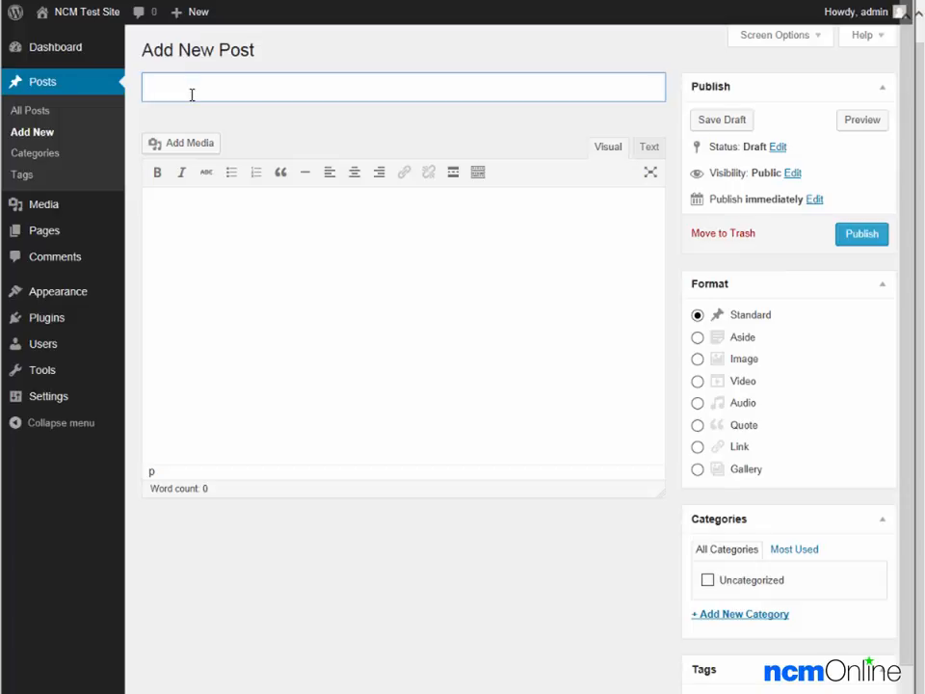
pyautogui.click(247, 244)
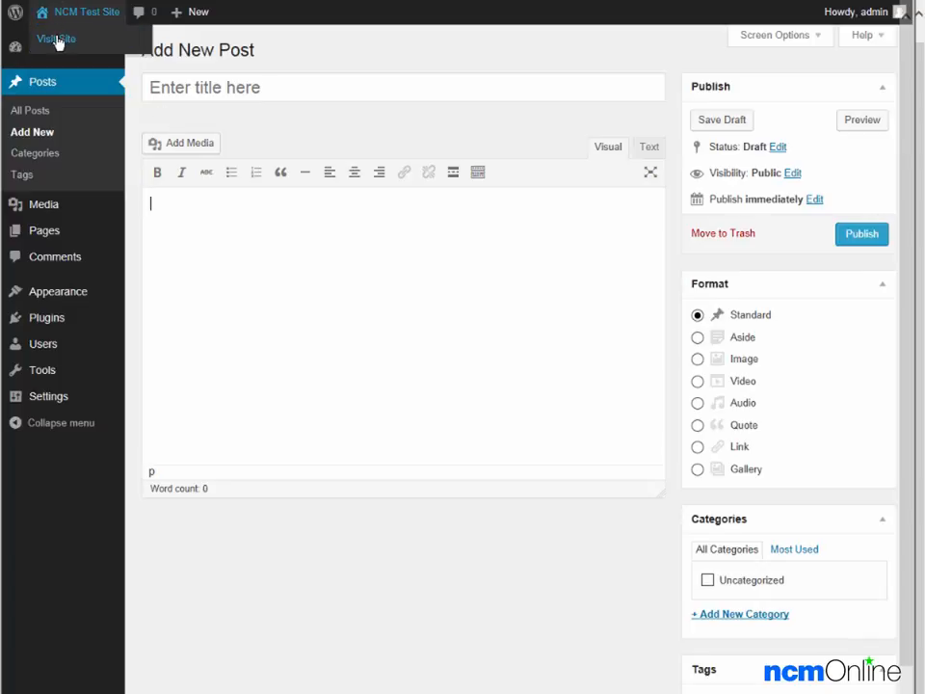
# Step: Visit the NCM Test Site front page showing the default Hello World post
pyautogui.click(54, 39)
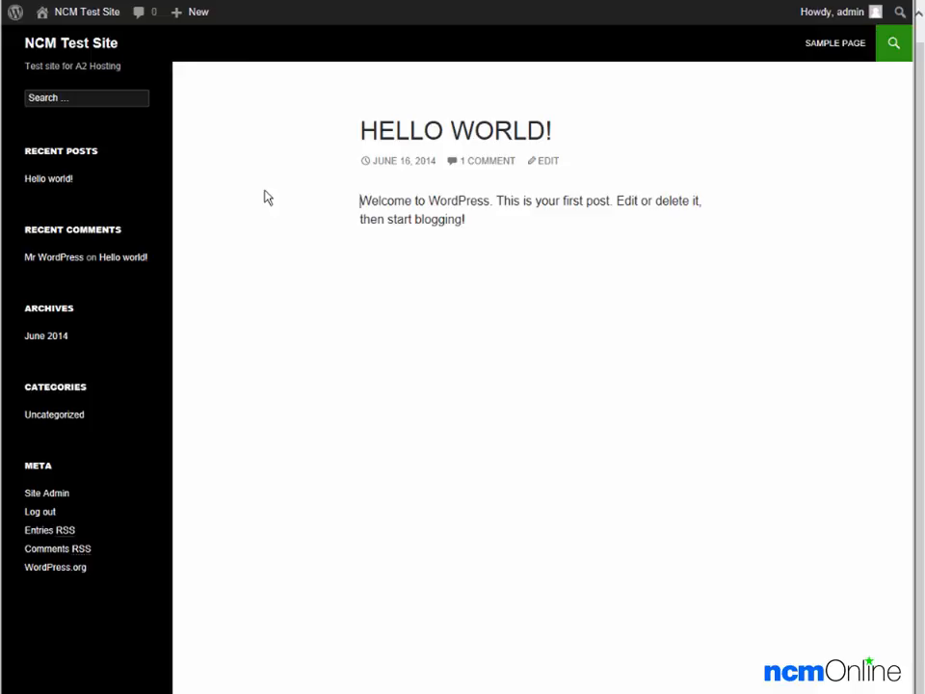
pyautogui.moveTo(481, 144)
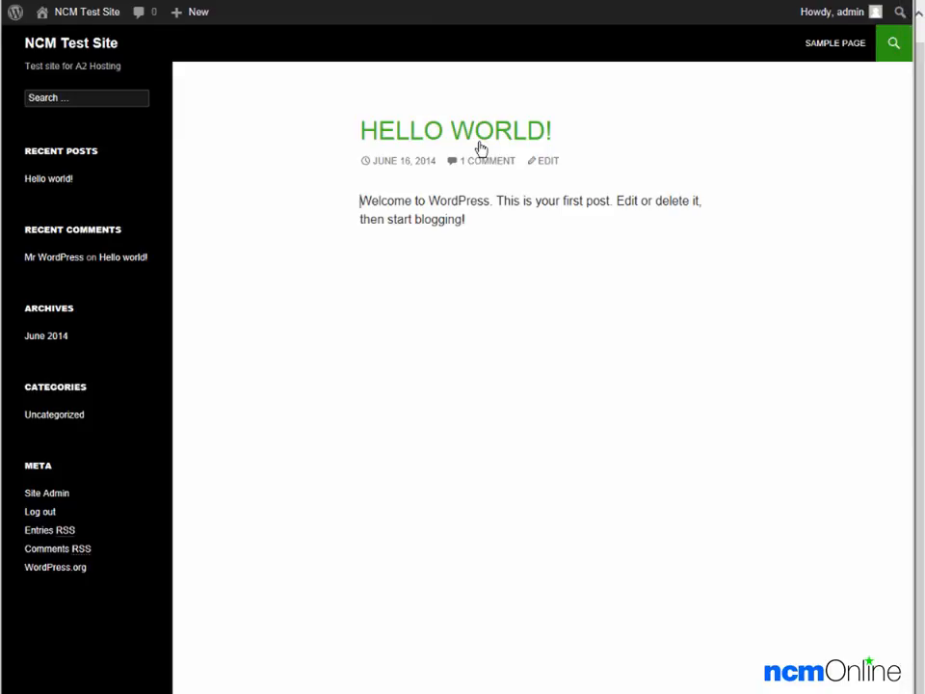
pyautogui.moveTo(486, 322)
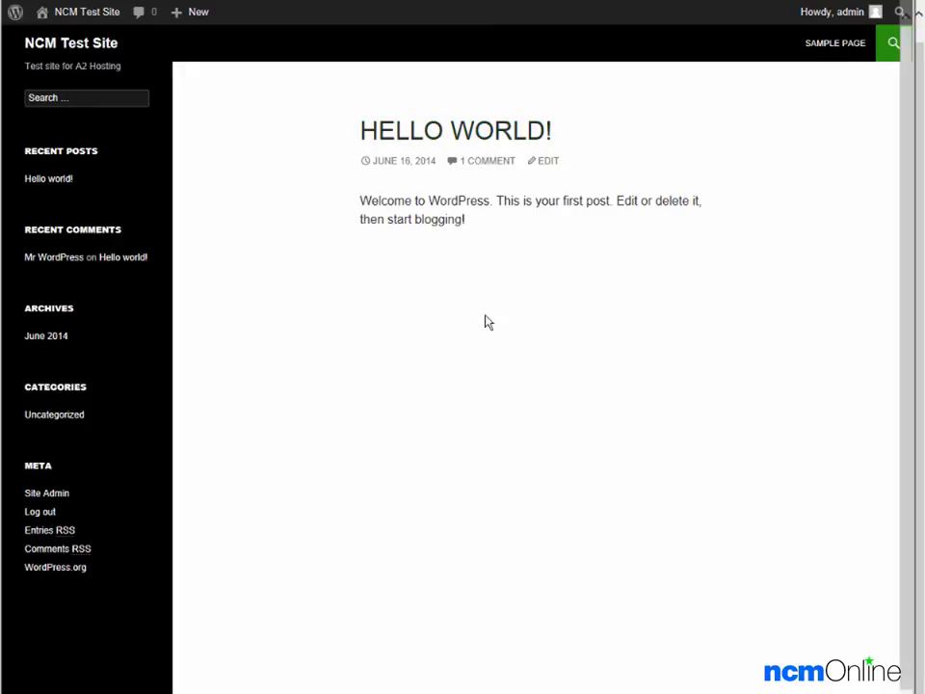
pyautogui.moveTo(316, 451)
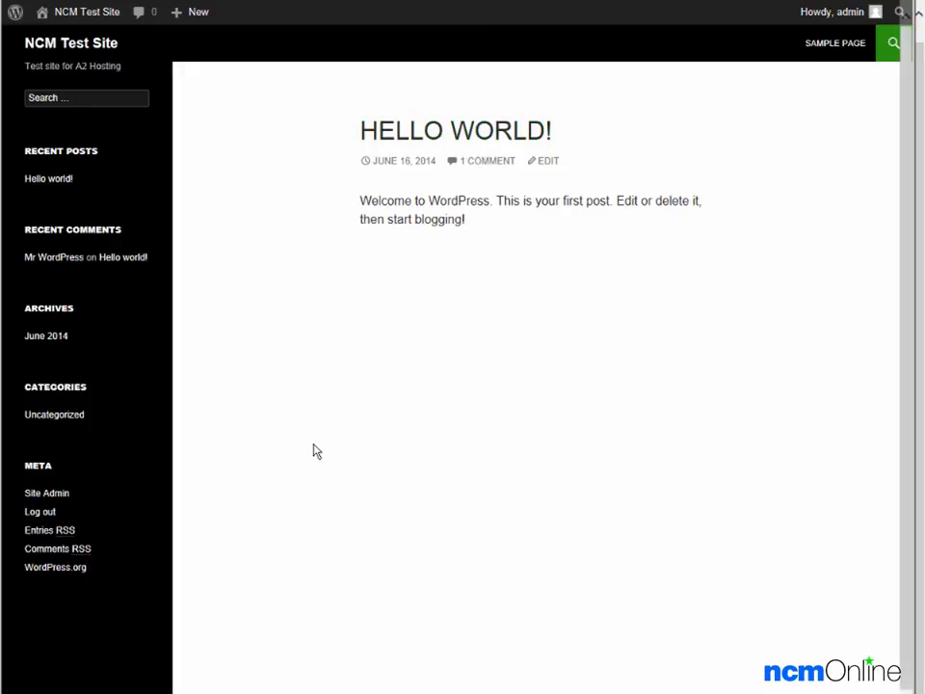